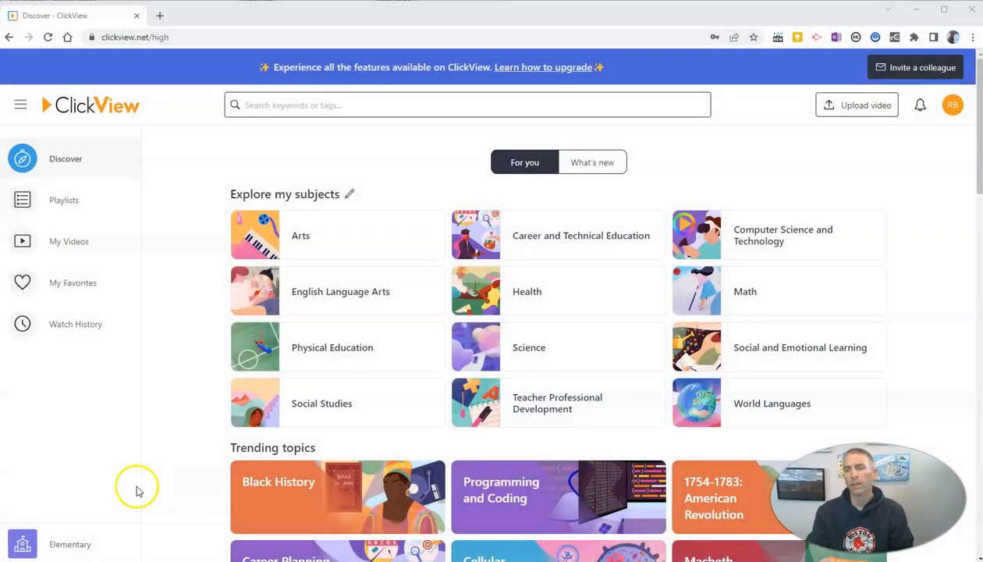
{"action": "mouse_move", "coordinate": [178, 422]}
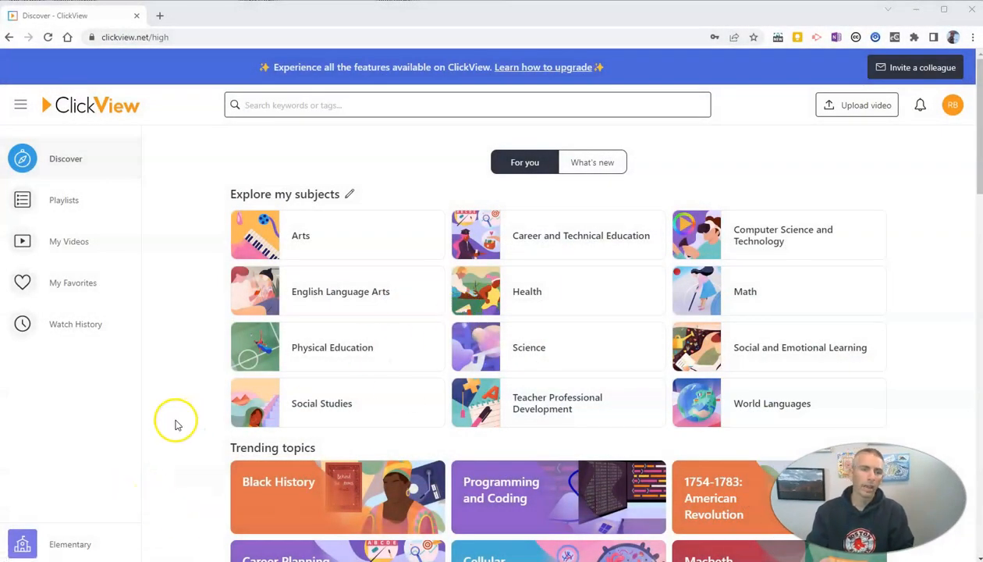
{"action": "mouse_move", "coordinate": [175, 424]}
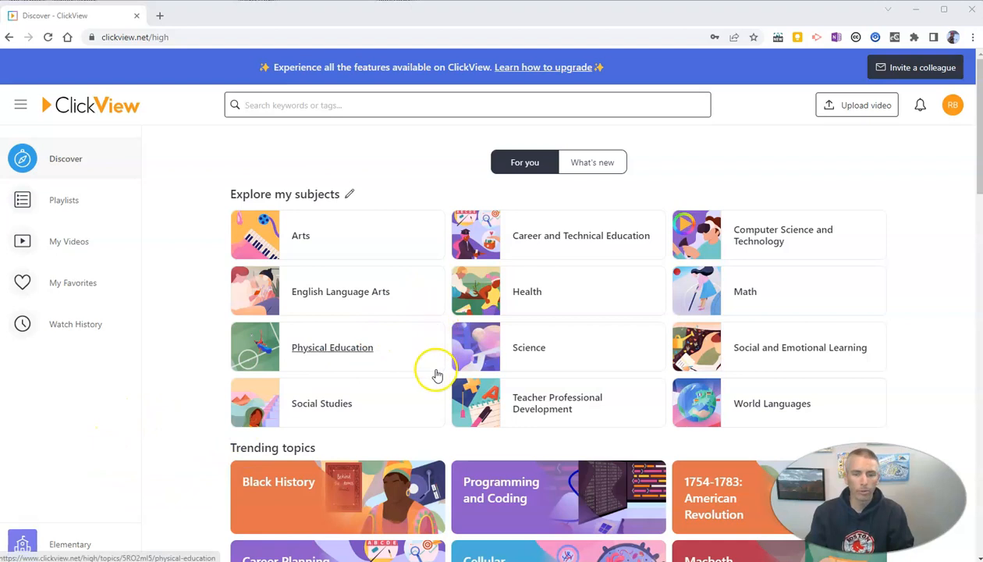
Step: Browse into the Arts subject, then its Art History topic, to reach The Arts video
{"action": "scroll", "scroll_direction": "down", "scroll_amount": 3}
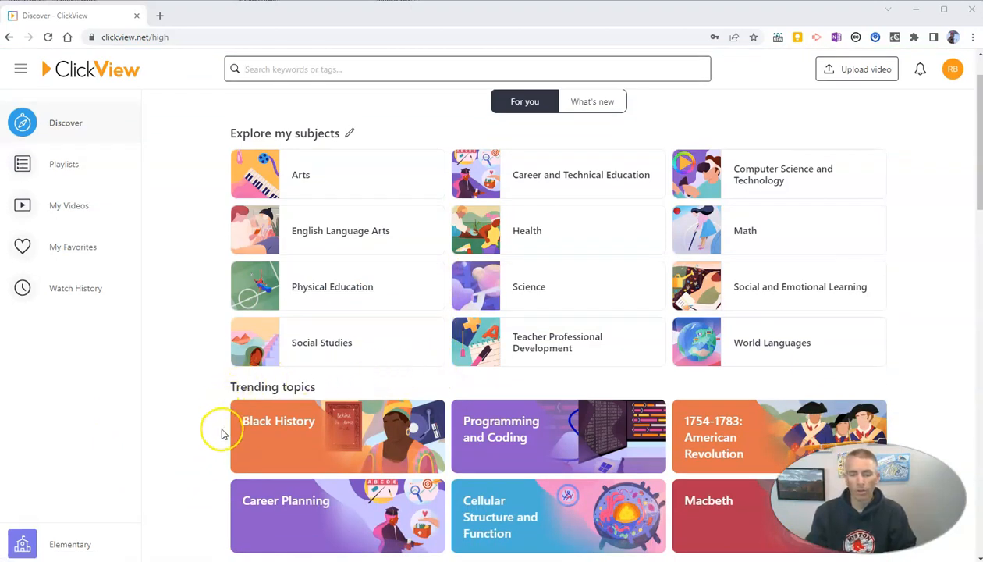
{"action": "scroll", "scroll_direction": "down", "scroll_amount": 3}
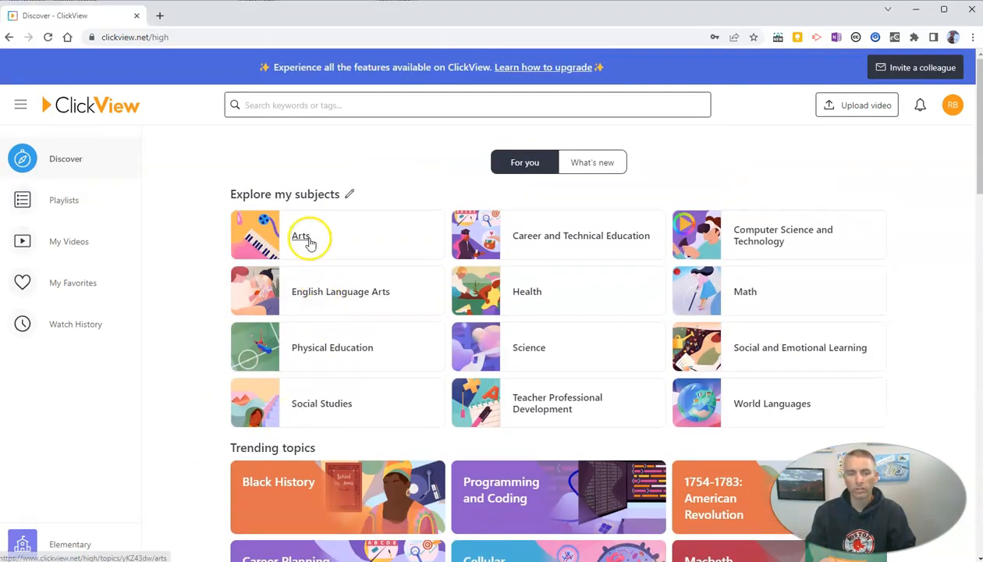
{"action": "left_click", "coordinate": [301, 234]}
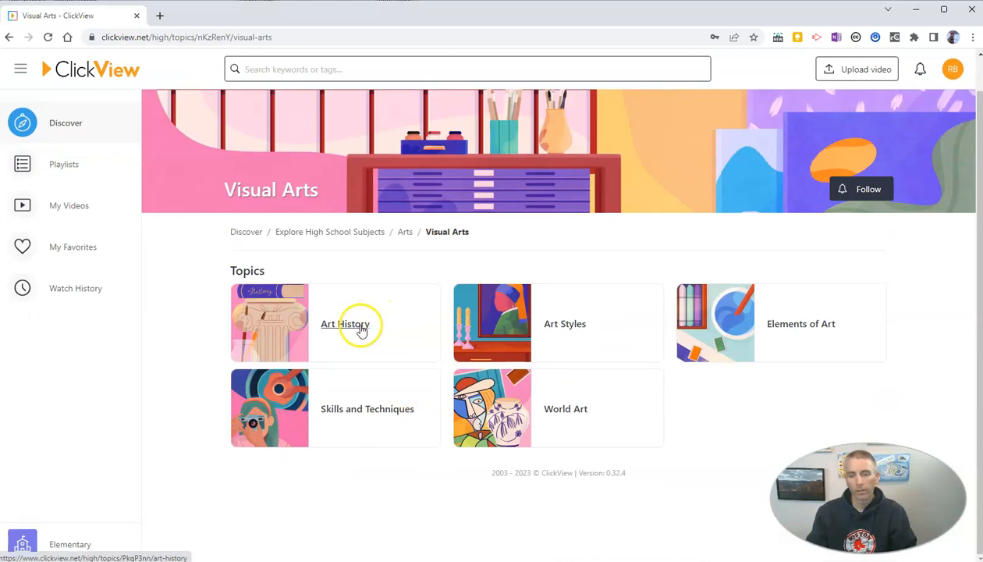
{"action": "left_click", "coordinate": [344, 323]}
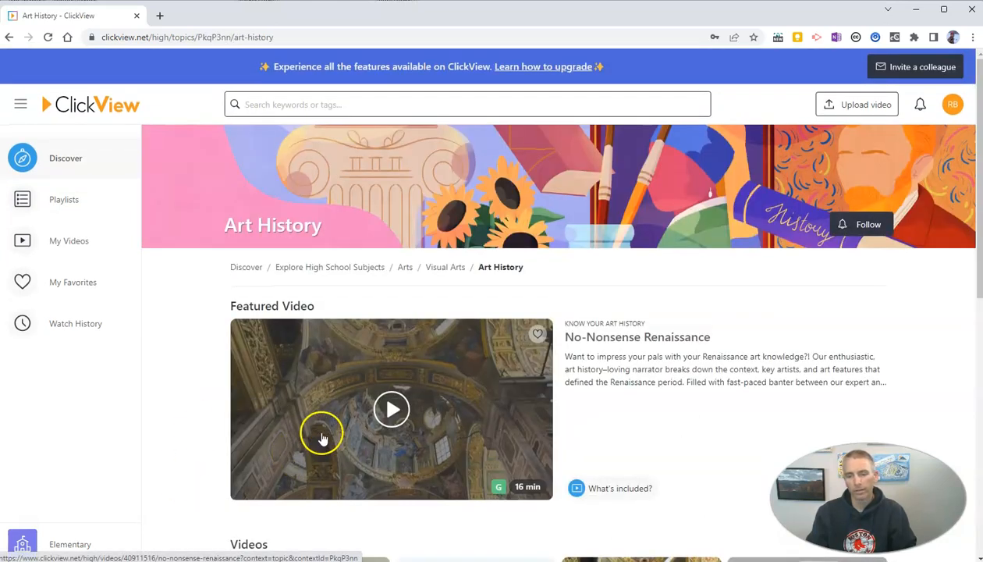
{"action": "scroll", "scroll_direction": "down", "scroll_amount": 3}
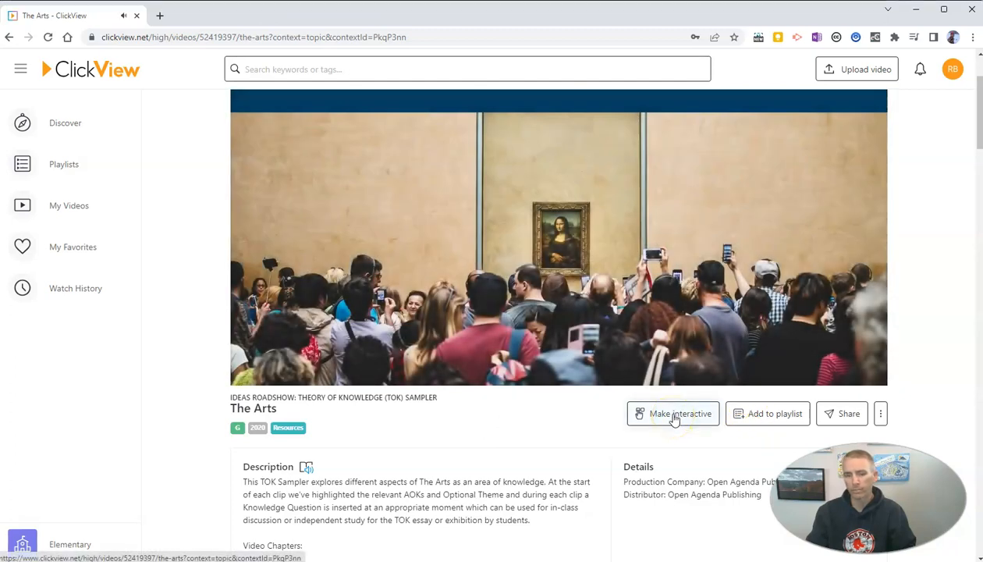
Step: Make The Arts an interactive with the chosen quiz type and jump playback to 1:00
{"action": "left_click", "coordinate": [673, 414]}
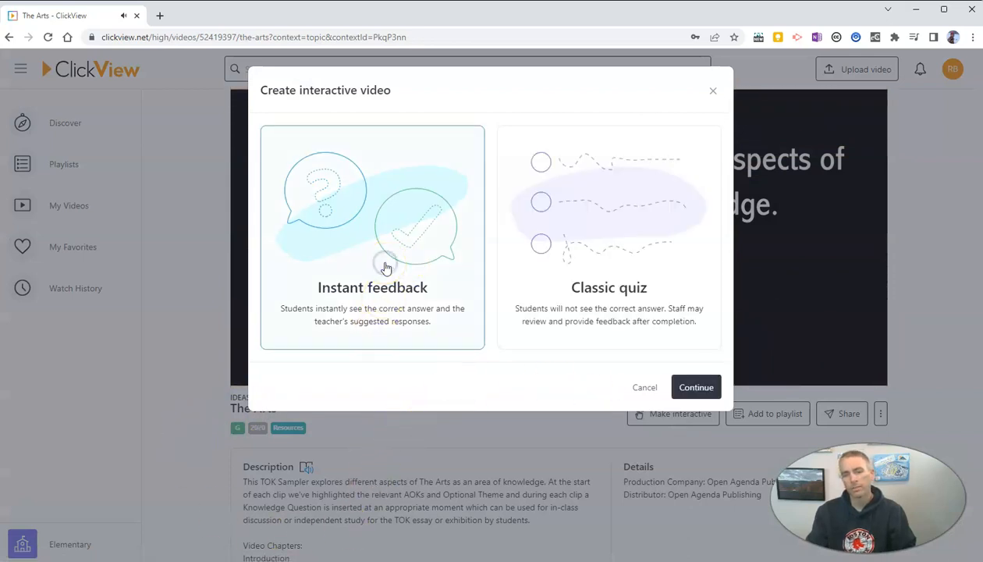
{"action": "left_click", "coordinate": [696, 387]}
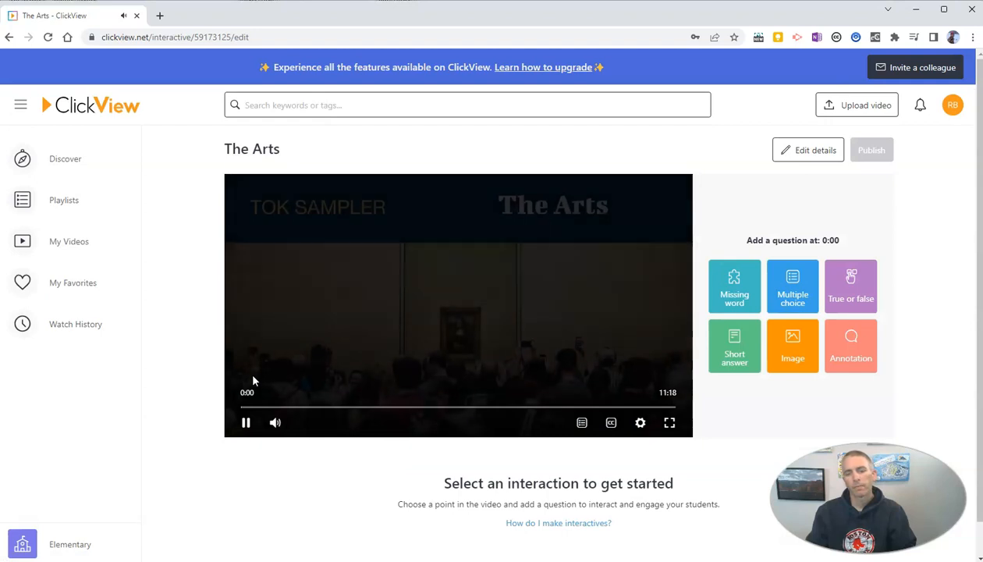
{"action": "left_click", "coordinate": [247, 423]}
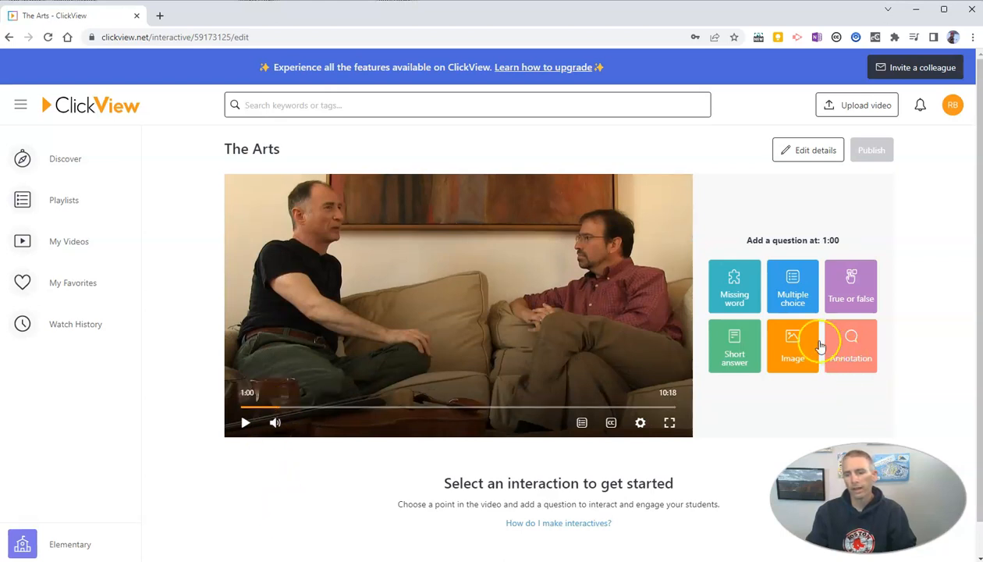
Step: Save a short-answer question at 1:00: 'What are the names of these two men?' and continue
{"action": "left_click", "coordinate": [733, 346]}
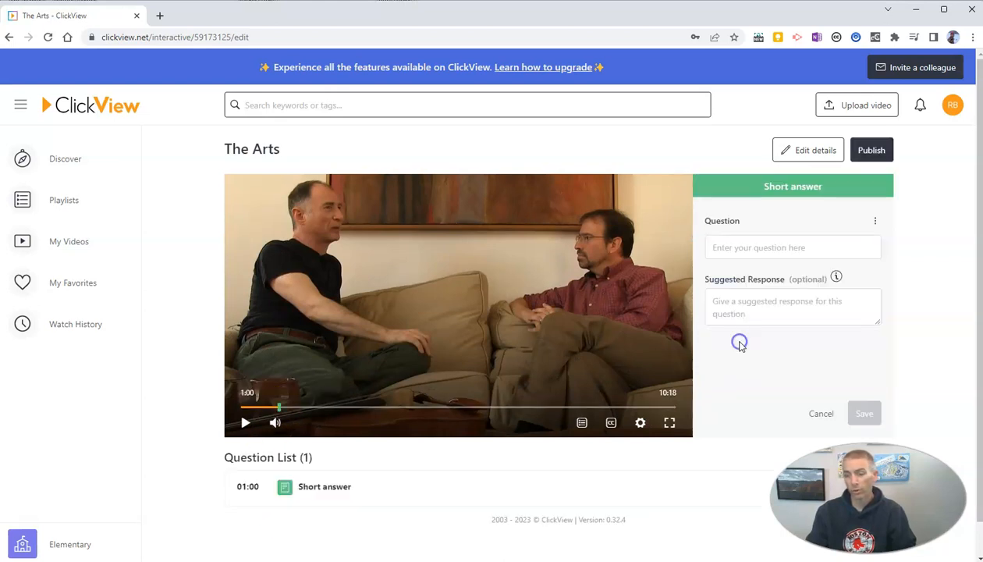
{"action": "left_click", "coordinate": [793, 247]}
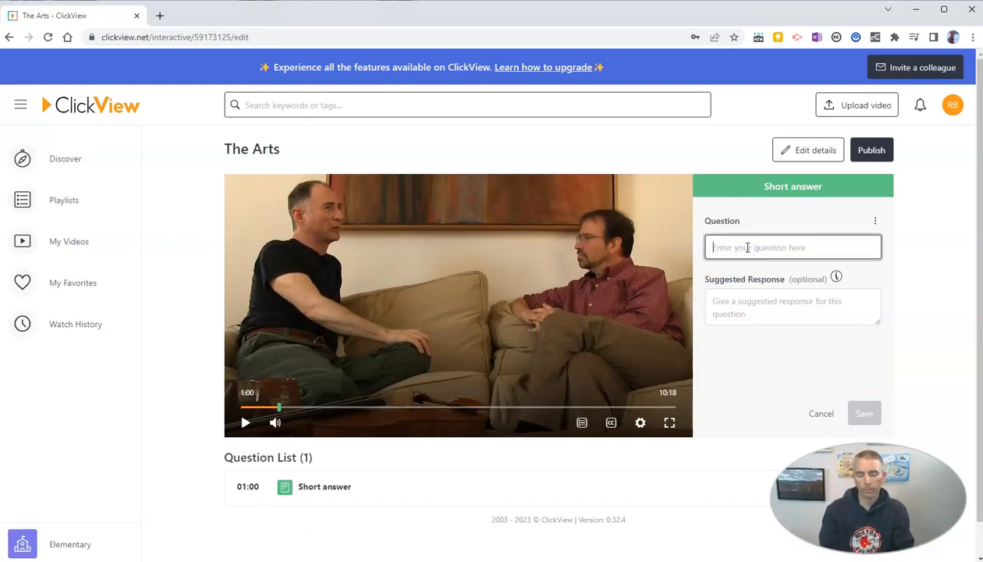
{"action": "type", "text": "What are"}
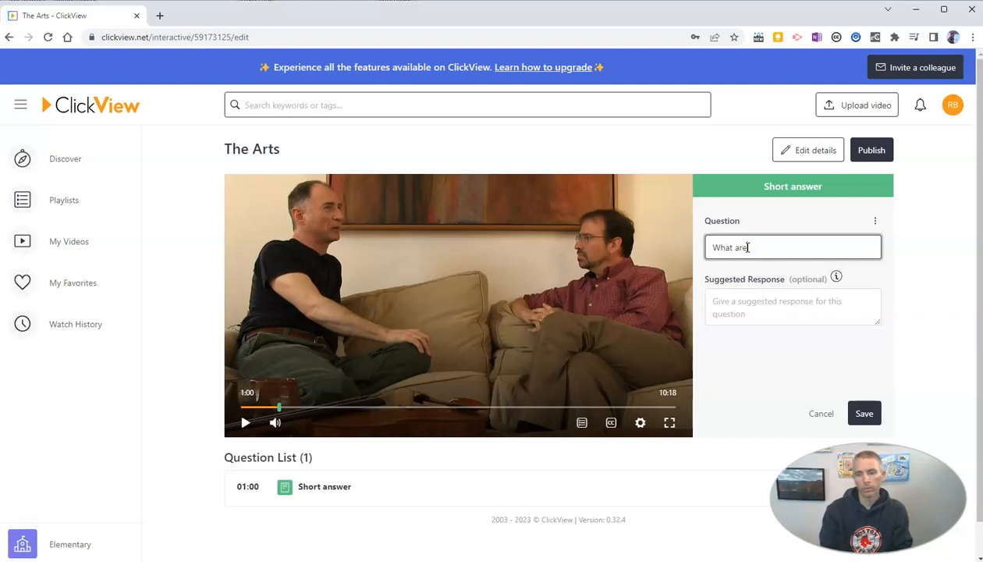
{"action": "type", "text": "the names of these t"}
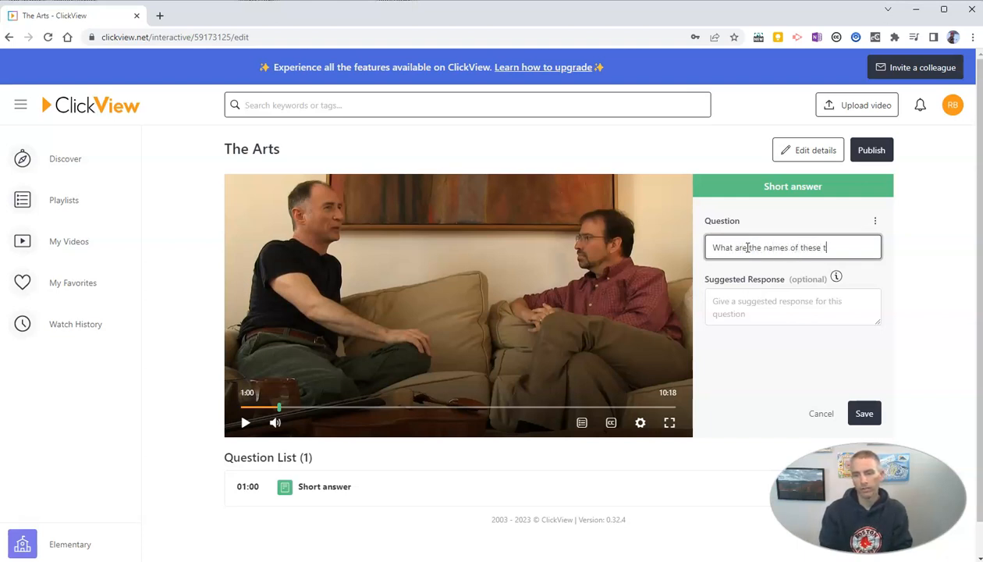
{"action": "type", "text": "wo men?"}
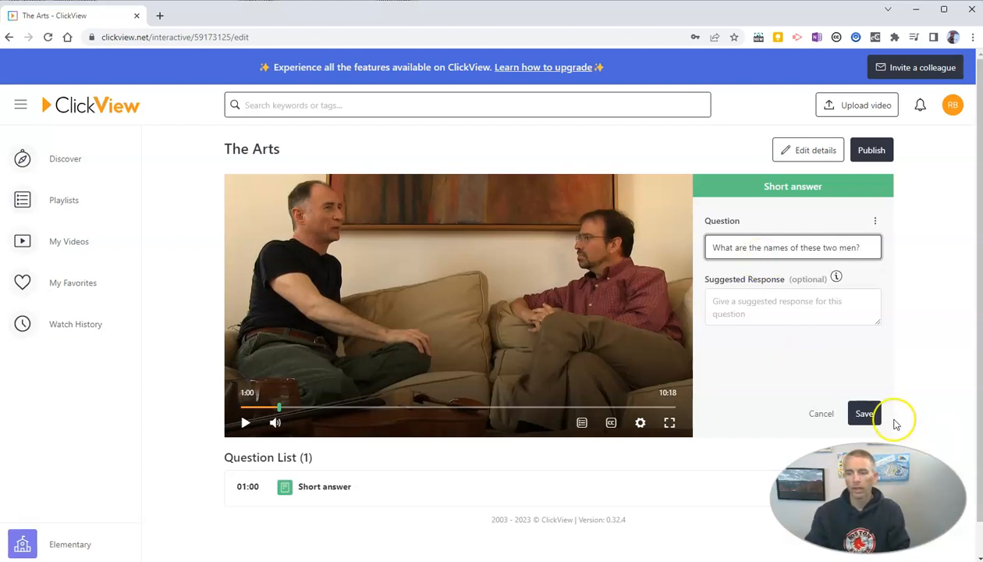
{"action": "left_click", "coordinate": [864, 413]}
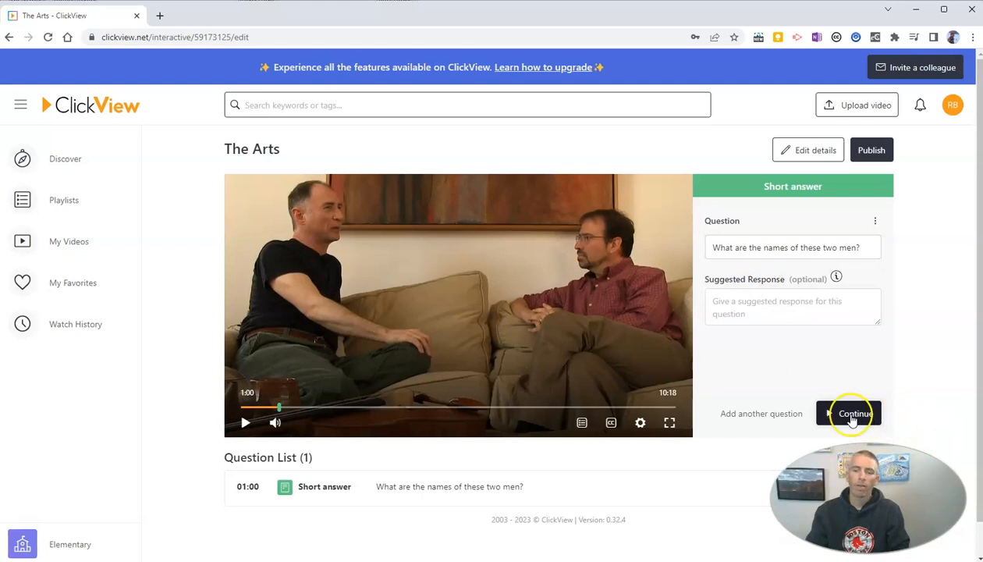
{"action": "left_click", "coordinate": [248, 423]}
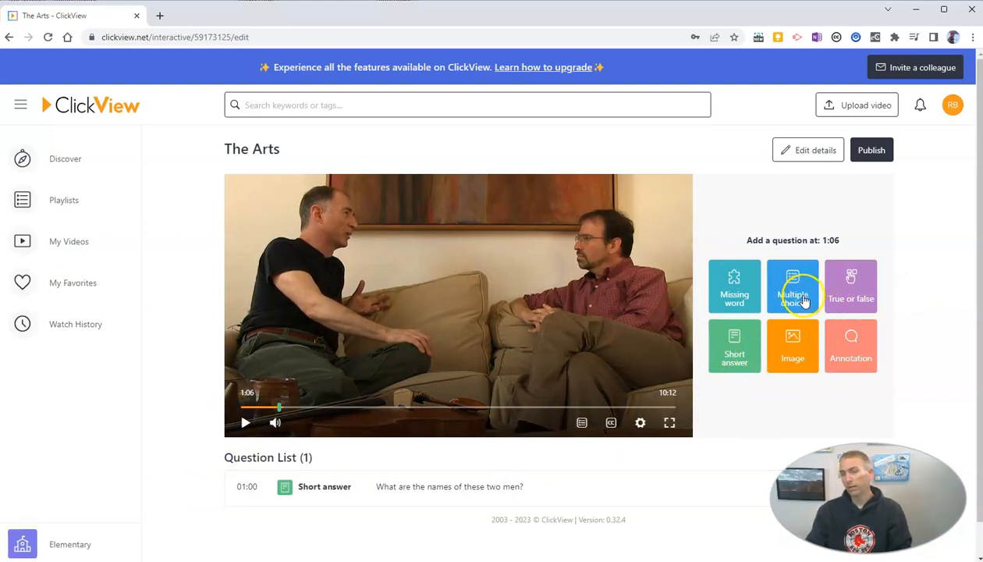
{"action": "mouse_move", "coordinate": [859, 348]}
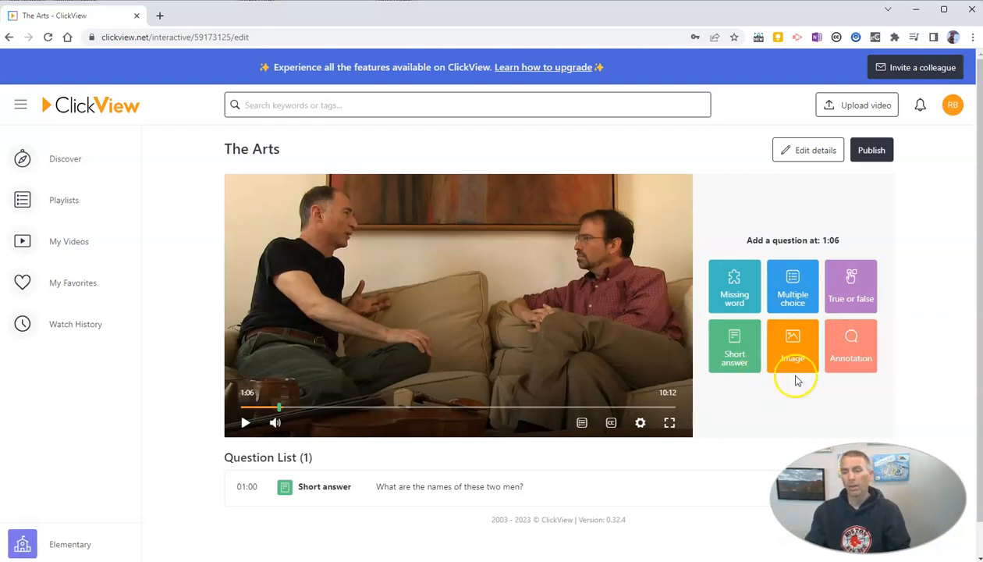
{"action": "mouse_move", "coordinate": [892, 132]}
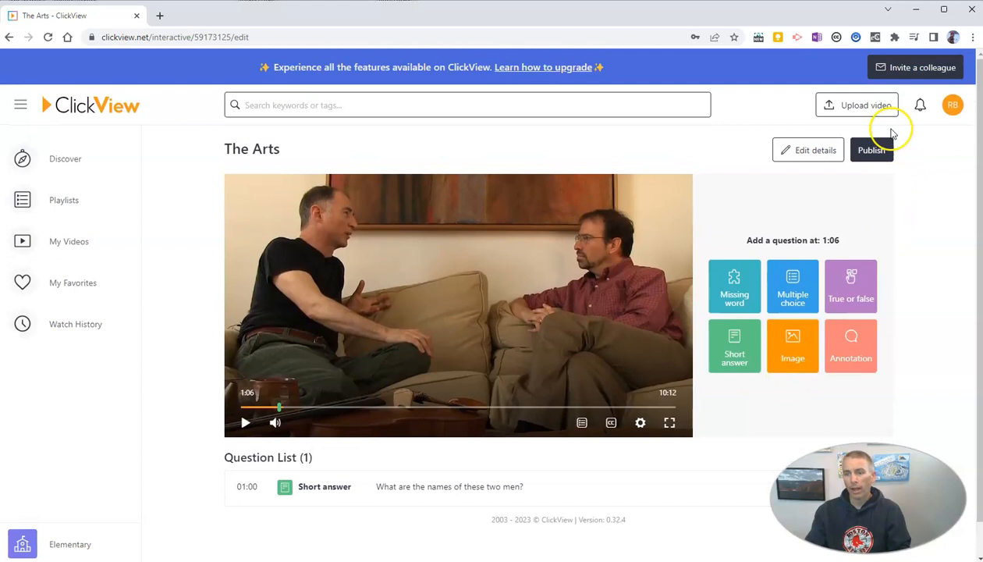
Step: Bring up the Publish interactive dialog for The Arts
{"action": "left_click", "coordinate": [871, 150]}
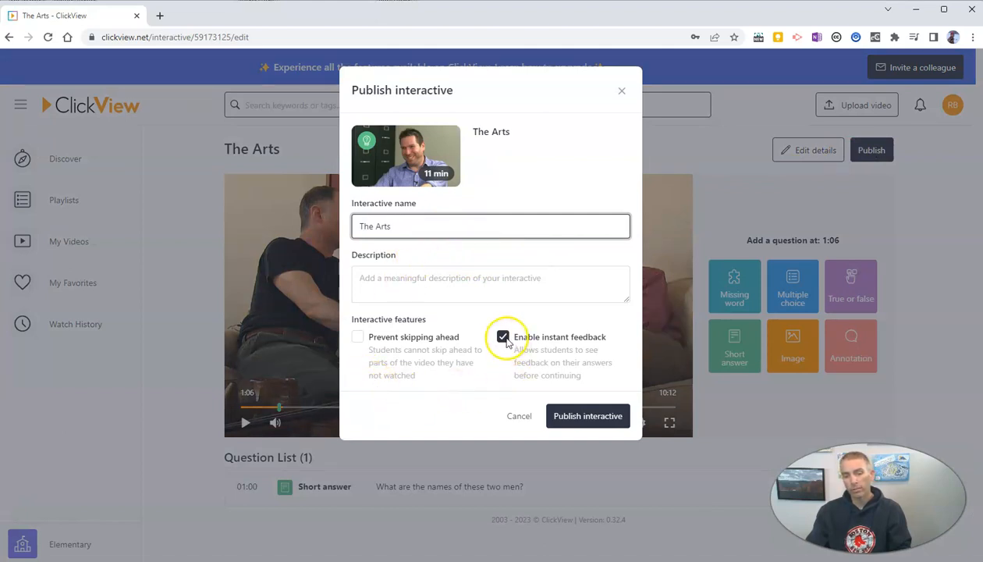
Step: Publish The Arts interactive with instant feedback off and skipping ahead prevented
{"action": "left_click", "coordinate": [502, 337]}
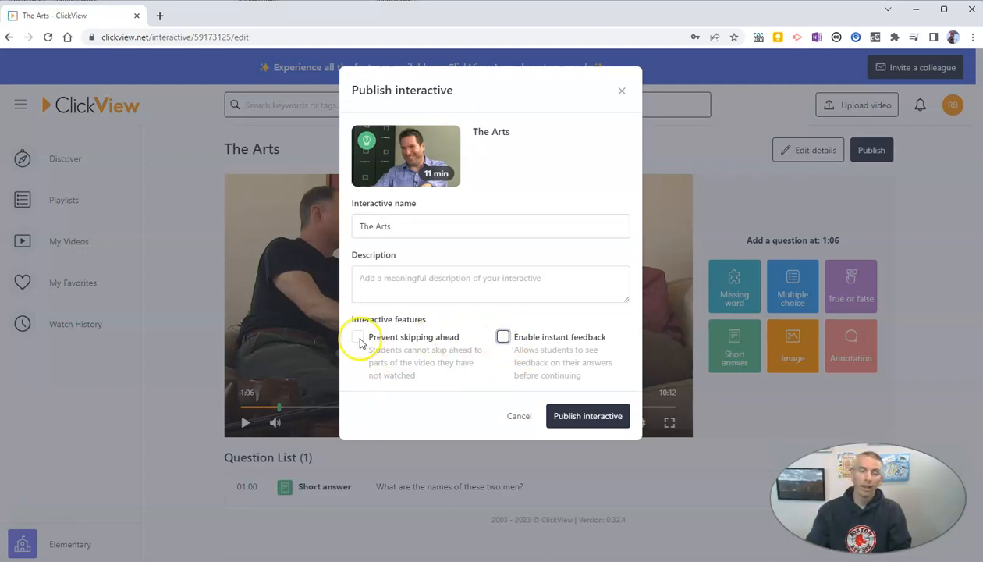
{"action": "left_click", "coordinate": [357, 337]}
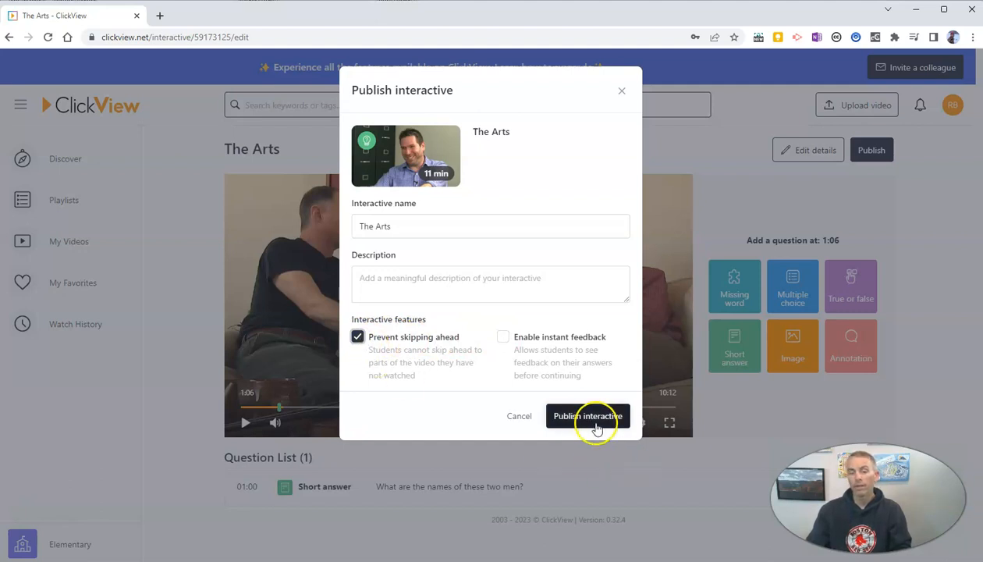
{"action": "left_click", "coordinate": [587, 415]}
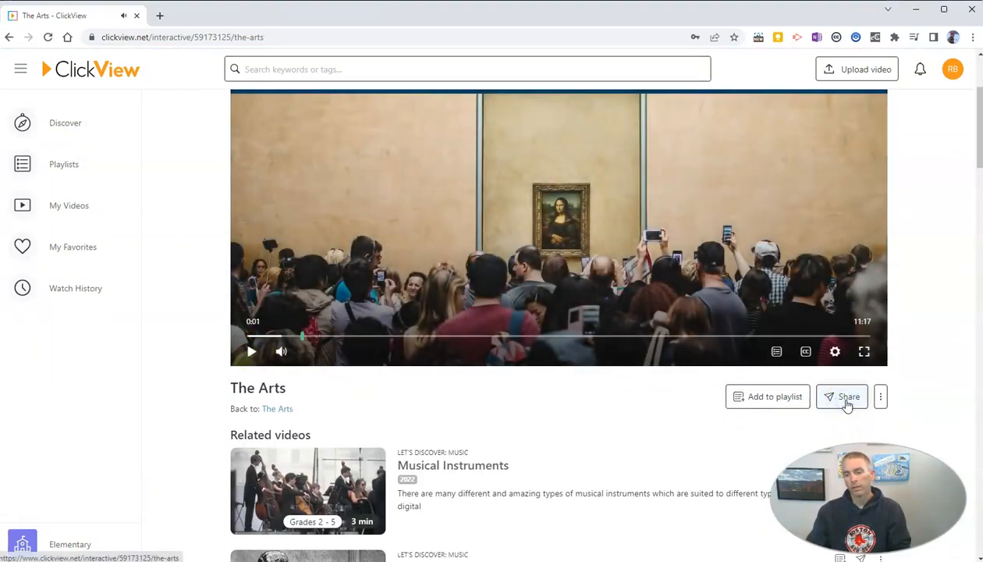
Step: Create a share link for The Arts interactive, copy it, and close sharing
{"action": "left_click", "coordinate": [847, 396]}
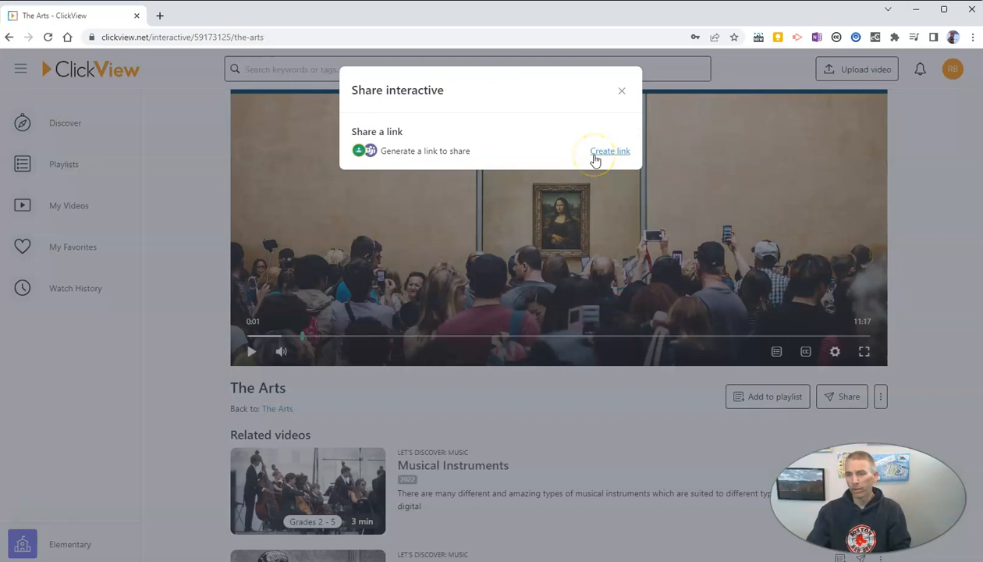
{"action": "left_click", "coordinate": [608, 150]}
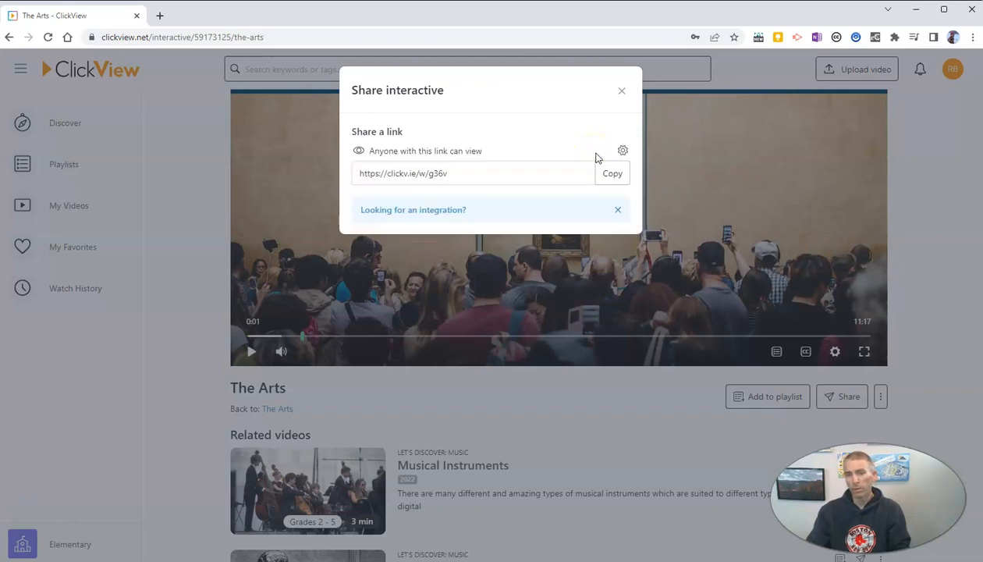
{"action": "left_click", "coordinate": [612, 173]}
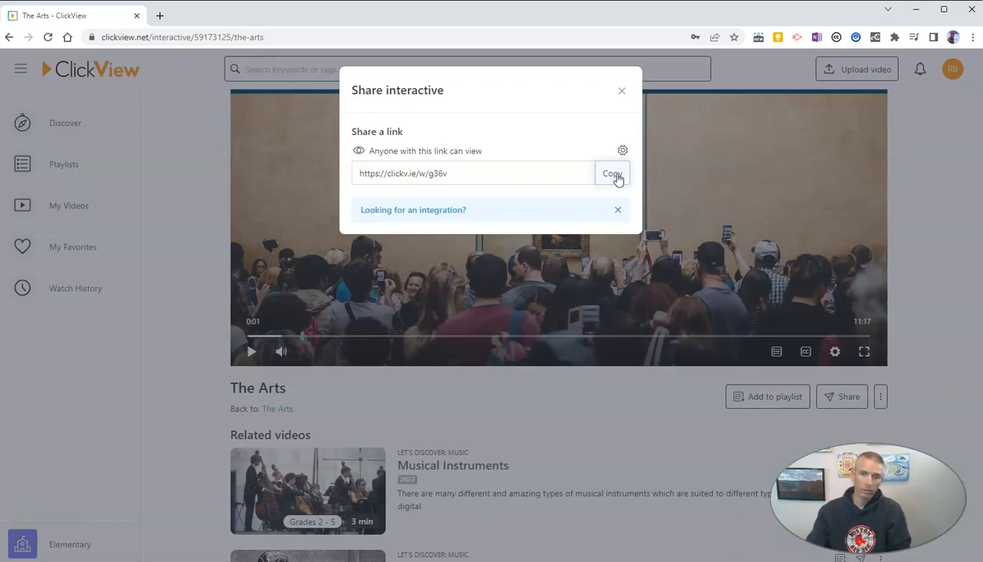
{"action": "left_click", "coordinate": [612, 173]}
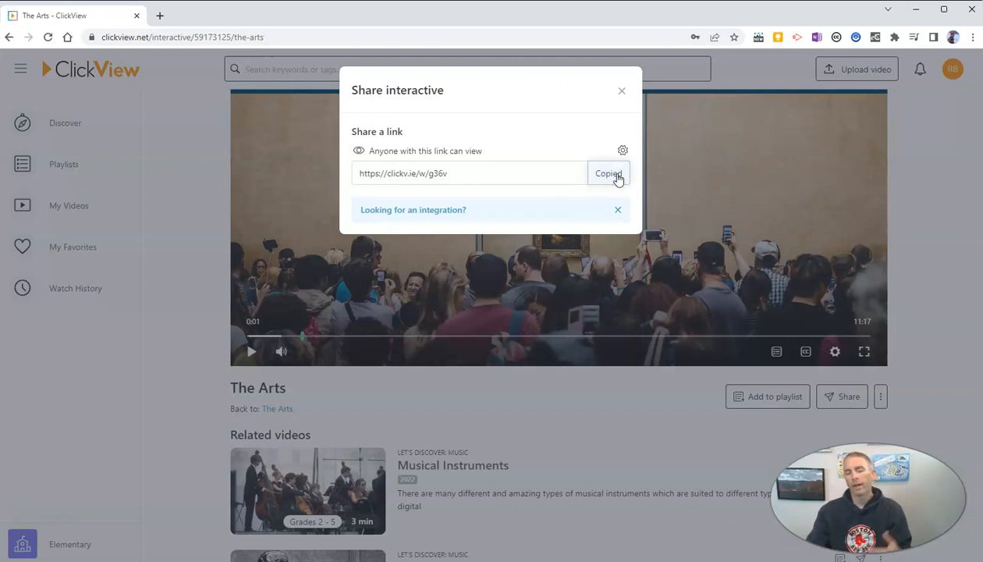
{"action": "left_click", "coordinate": [621, 91]}
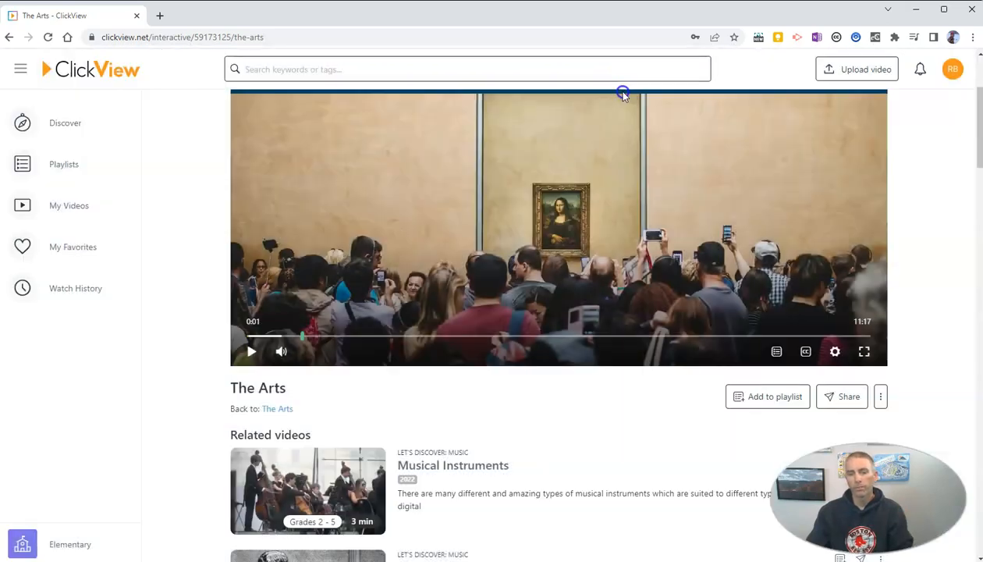
{"action": "mouse_move", "coordinate": [438, 387]}
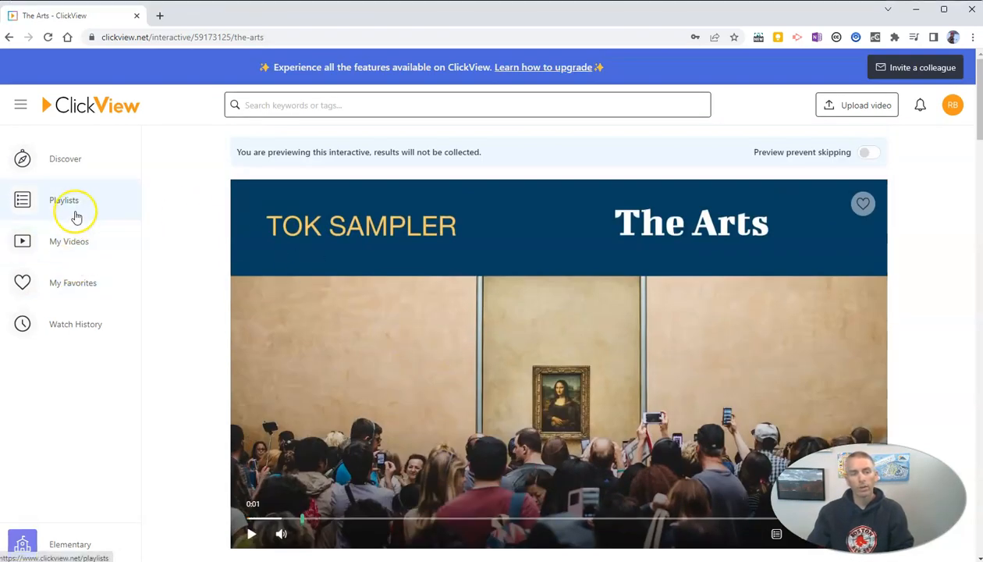
Step: Upload 'Bard is Better Than Google!' from the Desktop into My Videos
{"action": "left_click", "coordinate": [68, 240]}
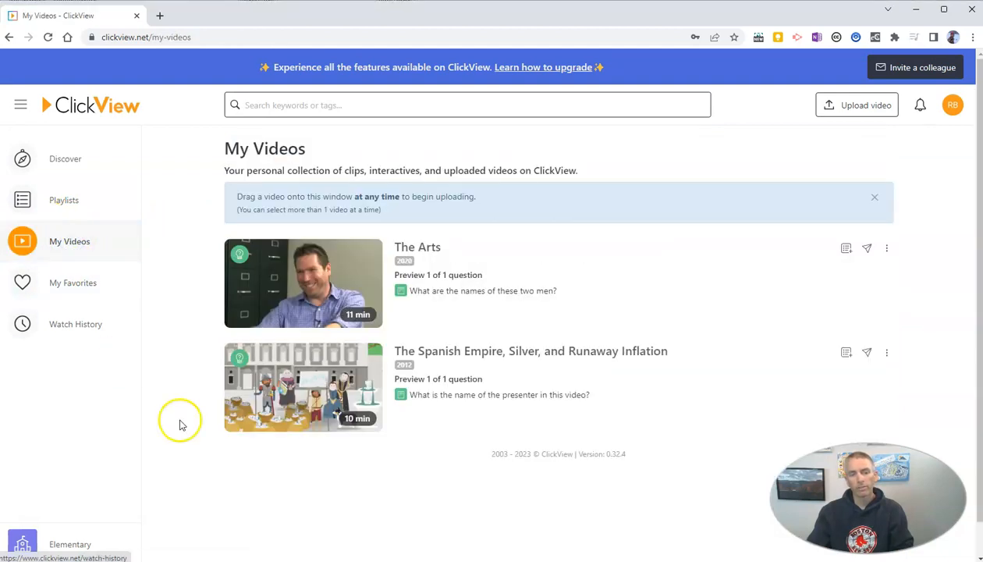
{"action": "mouse_move", "coordinate": [845, 106]}
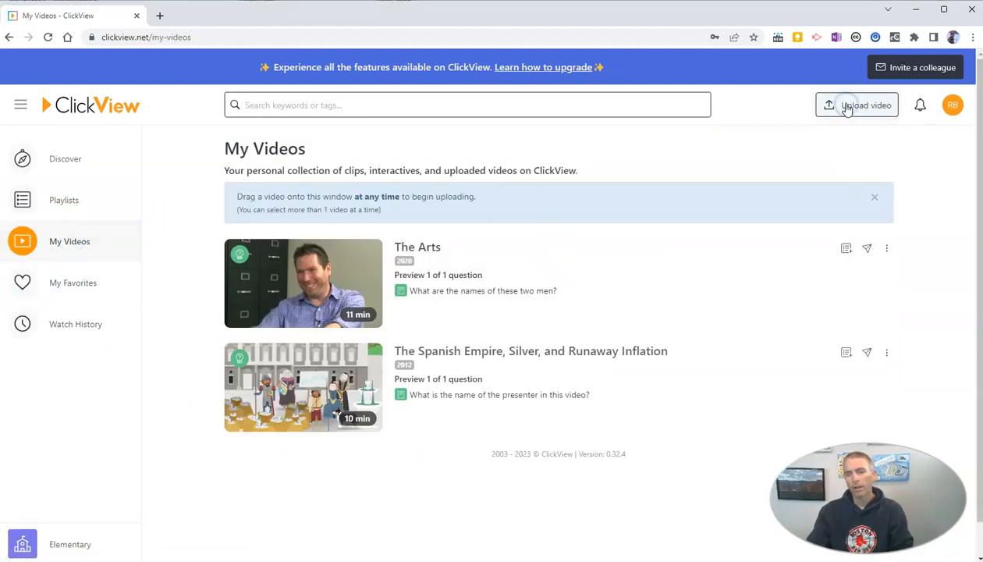
{"action": "left_click", "coordinate": [859, 105]}
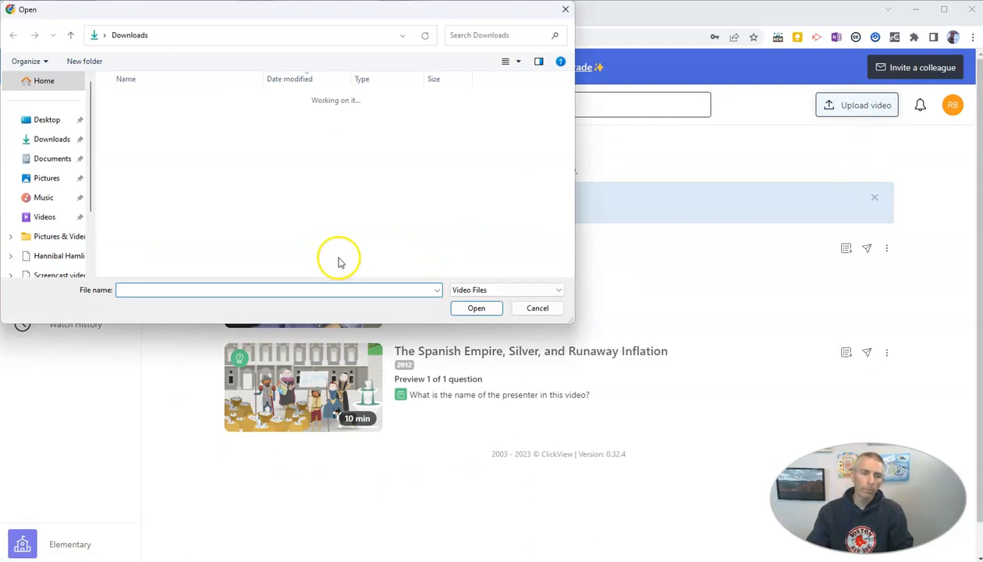
{"action": "left_click", "coordinate": [45, 118]}
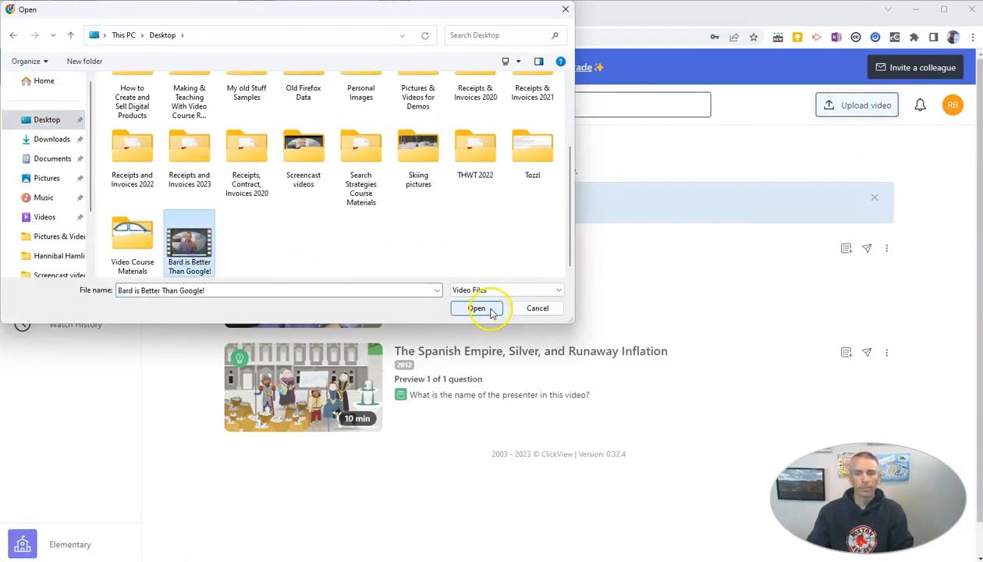
{"action": "left_click", "coordinate": [476, 307]}
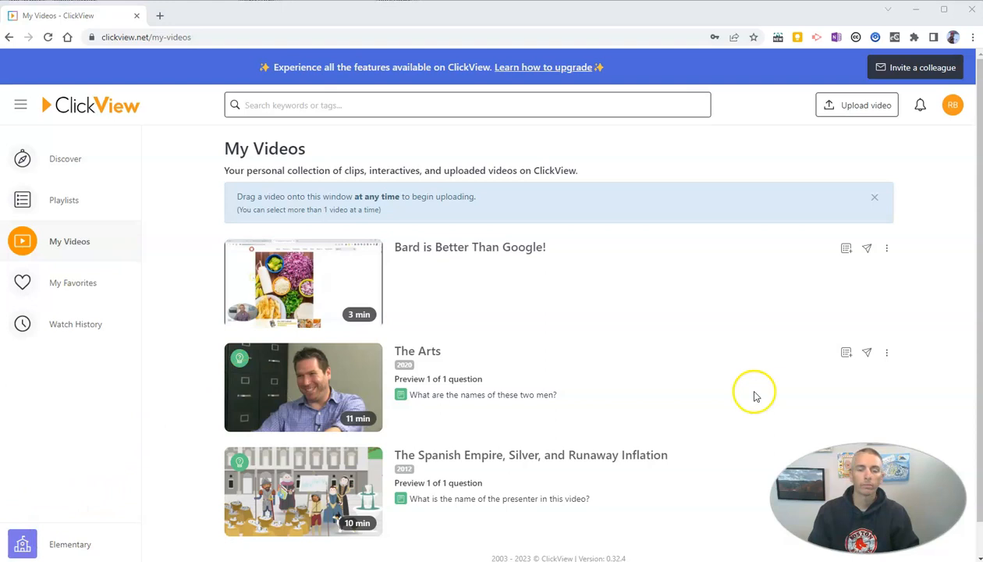
{"action": "mouse_move", "coordinate": [499, 256]}
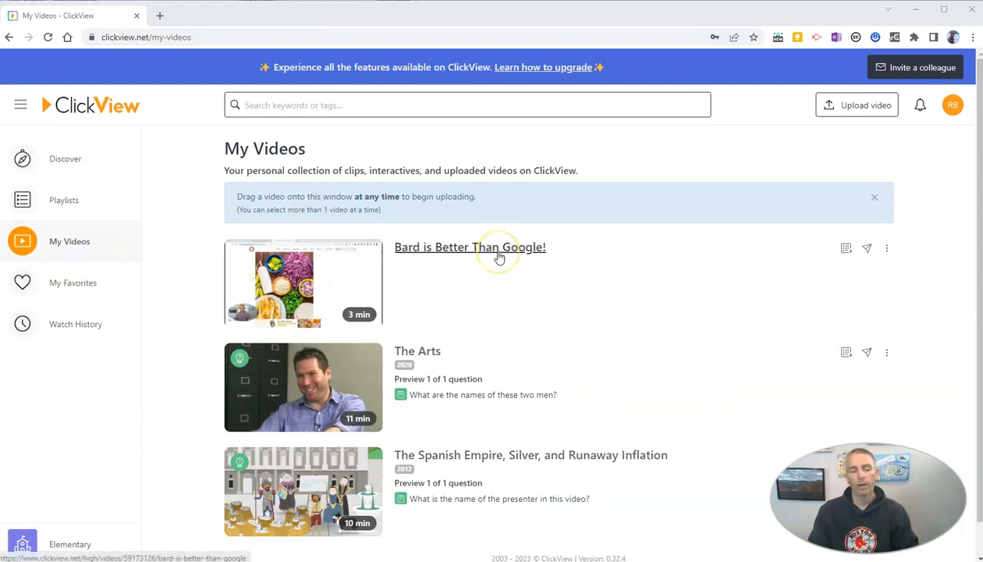
{"action": "mouse_move", "coordinate": [846, 248]}
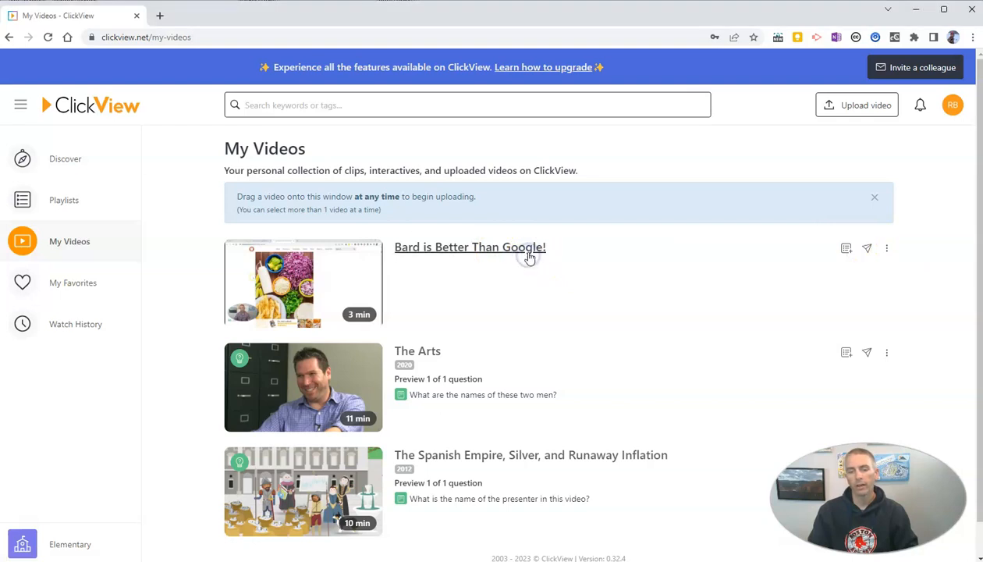
Step: Make 'Bard is Better Than Google!' into a Classic quiz interactive
{"action": "left_click", "coordinate": [470, 246]}
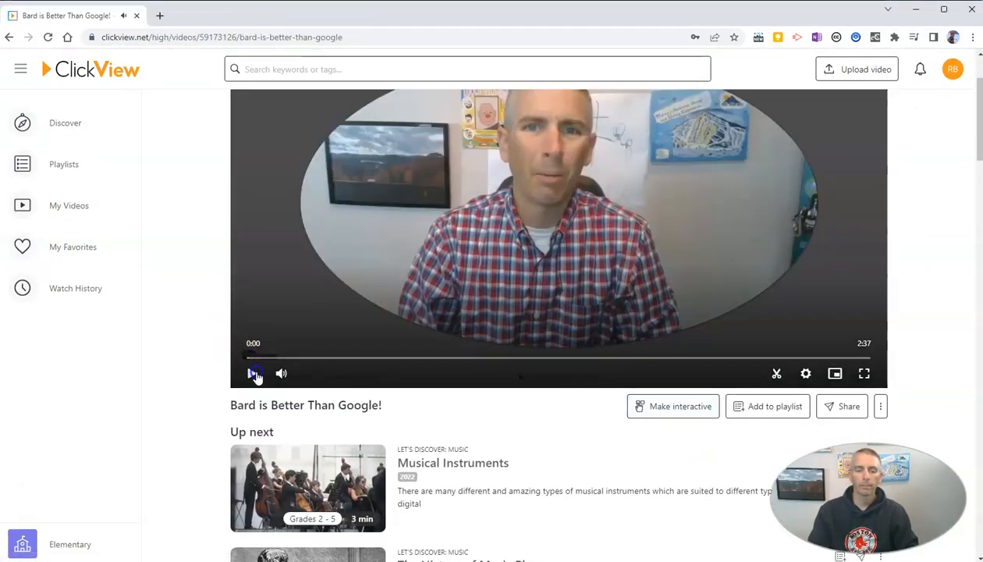
{"action": "left_click", "coordinate": [672, 405]}
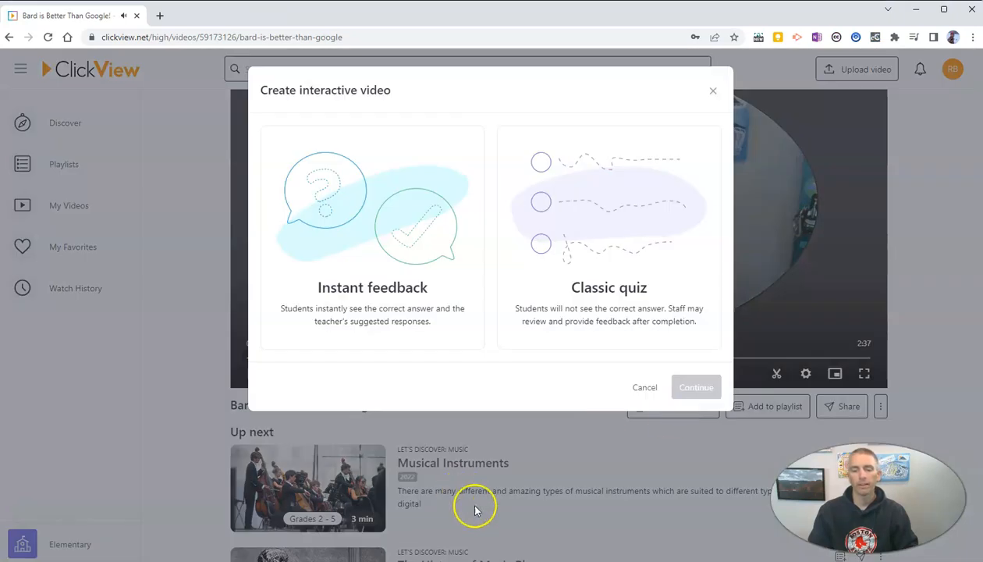
{"action": "mouse_move", "coordinate": [589, 237]}
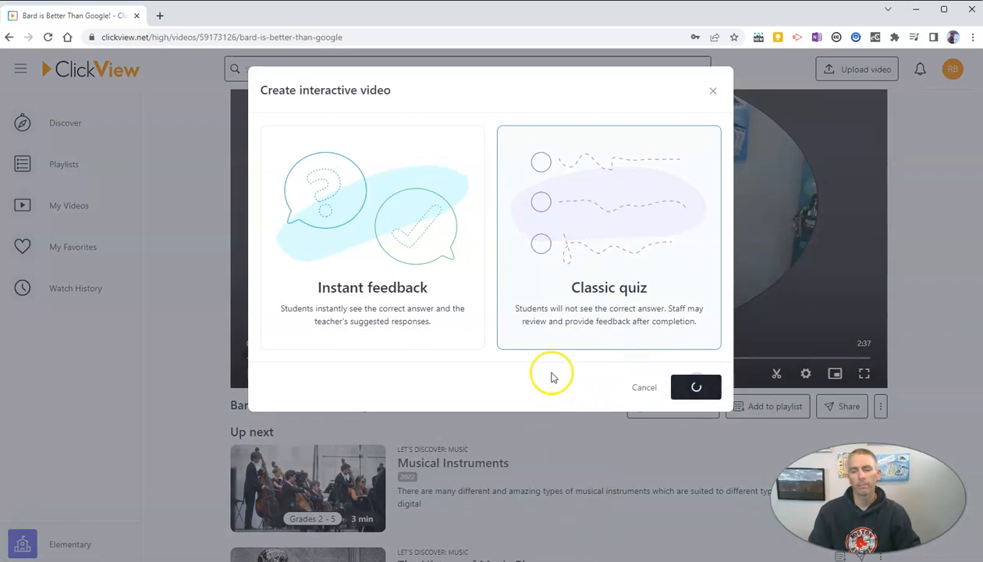
{"action": "left_click", "coordinate": [696, 387]}
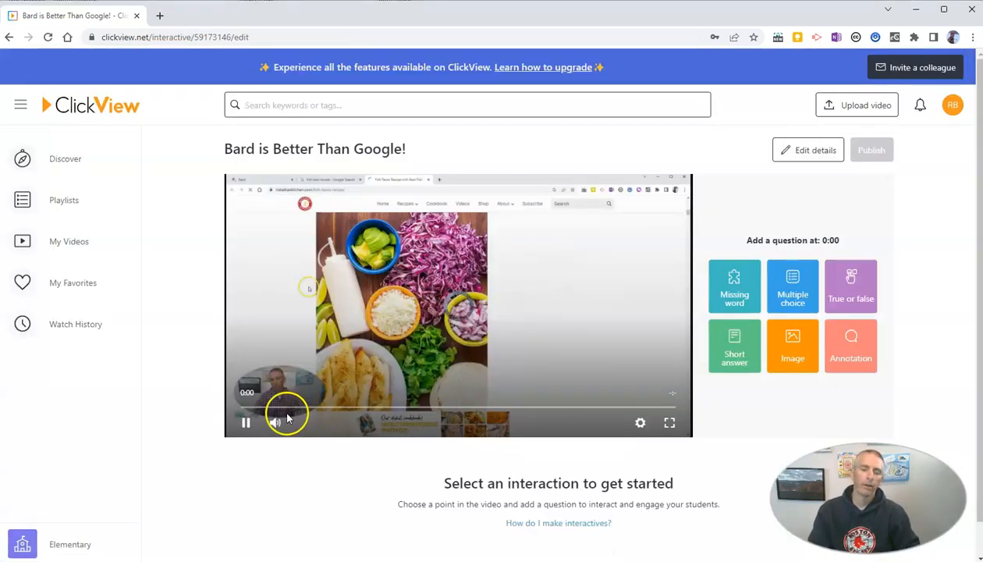
Step: Scrub playback forward to 0:38 where the recipe results appear
{"action": "left_click_drag", "start_coordinate": [287, 407], "coordinate": [301, 408]}
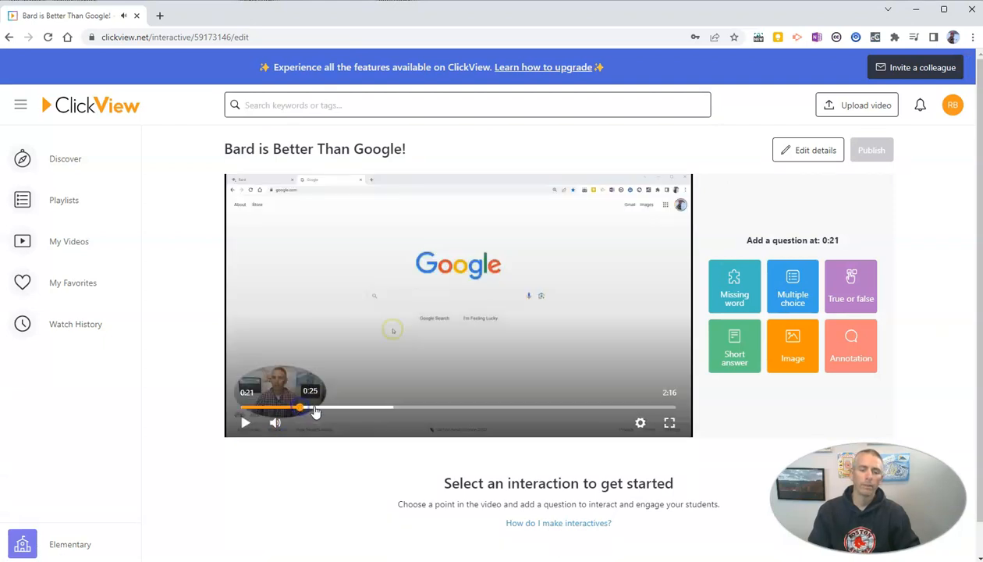
{"action": "left_click_drag", "start_coordinate": [301, 409], "coordinate": [349, 409]}
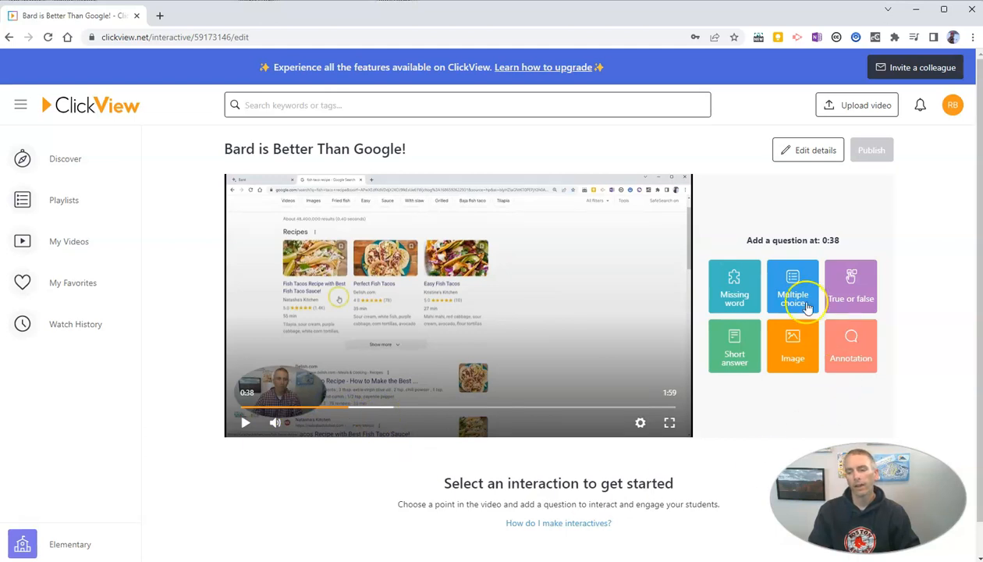
{"action": "mouse_move", "coordinate": [796, 290]}
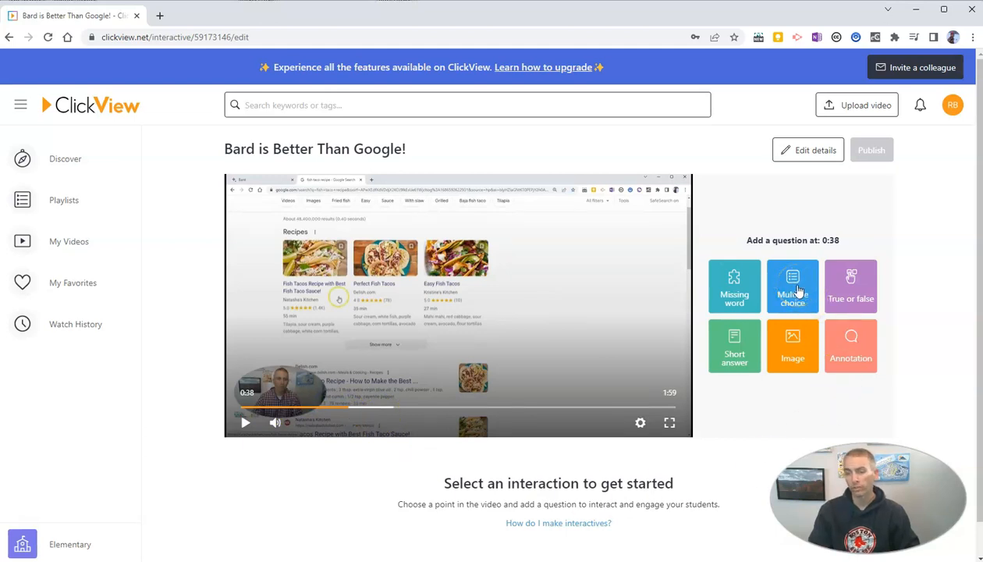
Step: Enter the question 'What kind of recipe is he searching for?'
{"action": "left_click", "coordinate": [792, 286]}
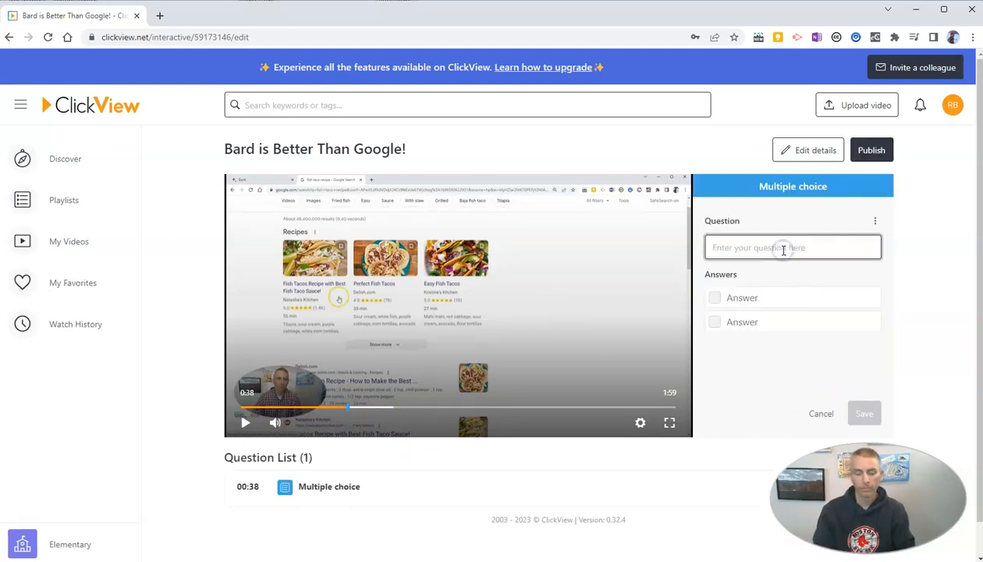
{"action": "type", "text": "What"}
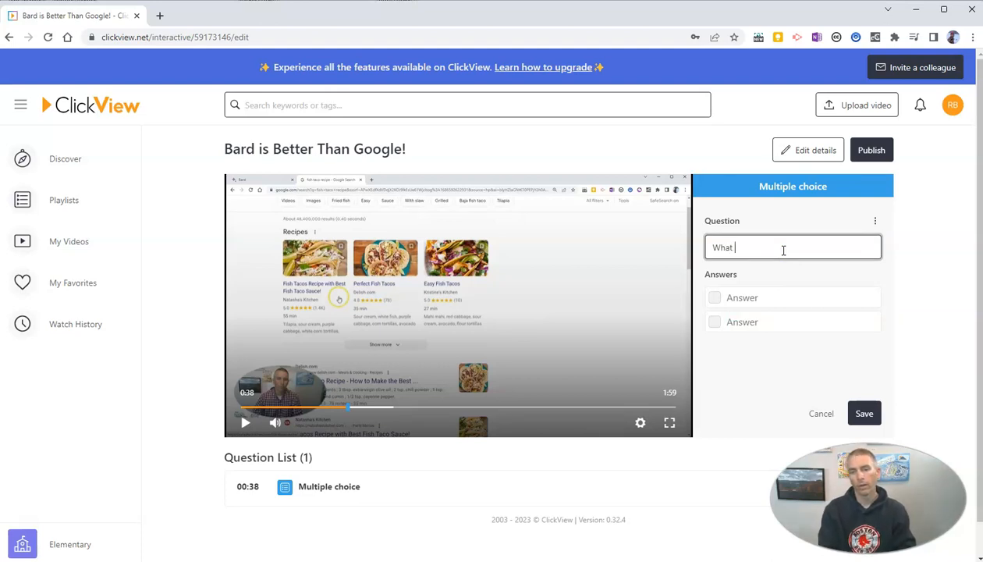
{"action": "type", "text": "kind of recipe"}
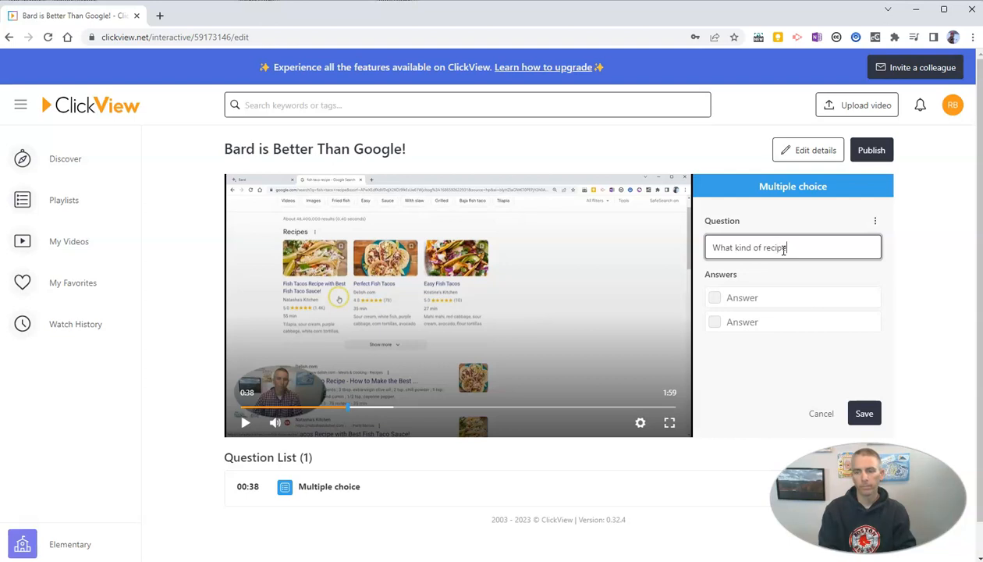
{"action": "type", "text": "is he s"}
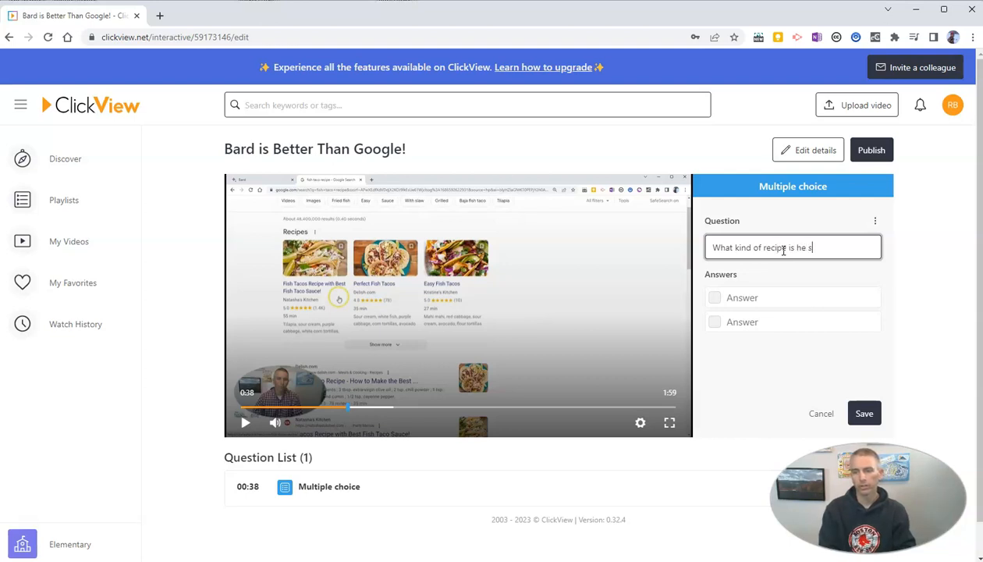
{"action": "type", "text": "earching for?"}
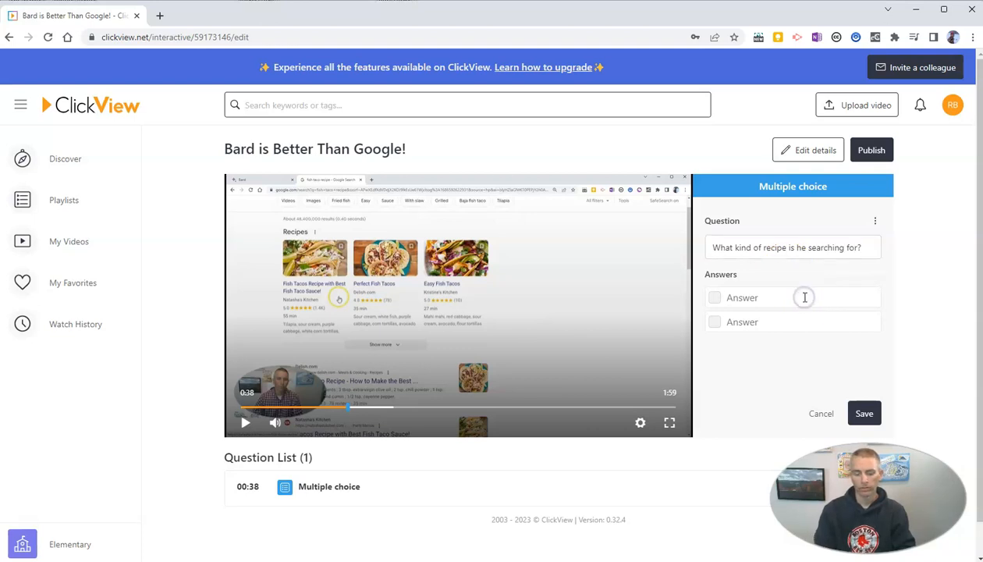
Step: Enter answer choices Fish tacos, Chicken tacos and Chocolate Chip Cookies
{"action": "left_click", "coordinate": [793, 296]}
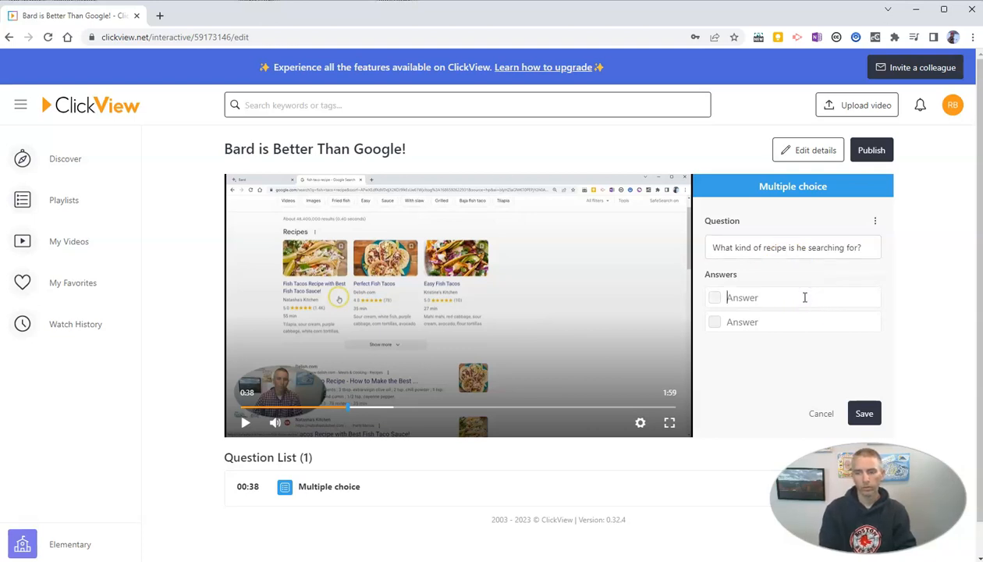
{"action": "type", "text": "Fish tacos"}
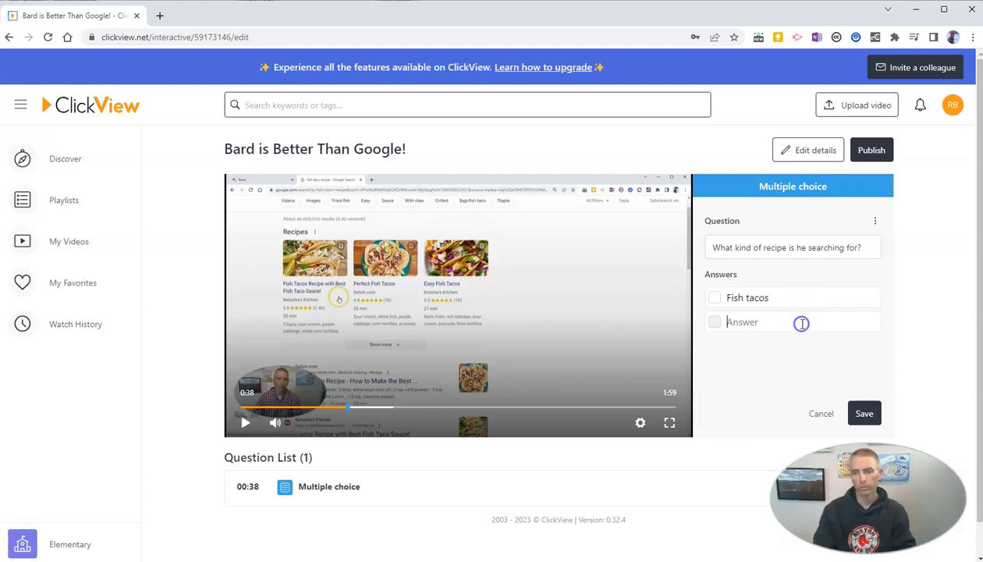
{"action": "type", "text": "Chicken"}
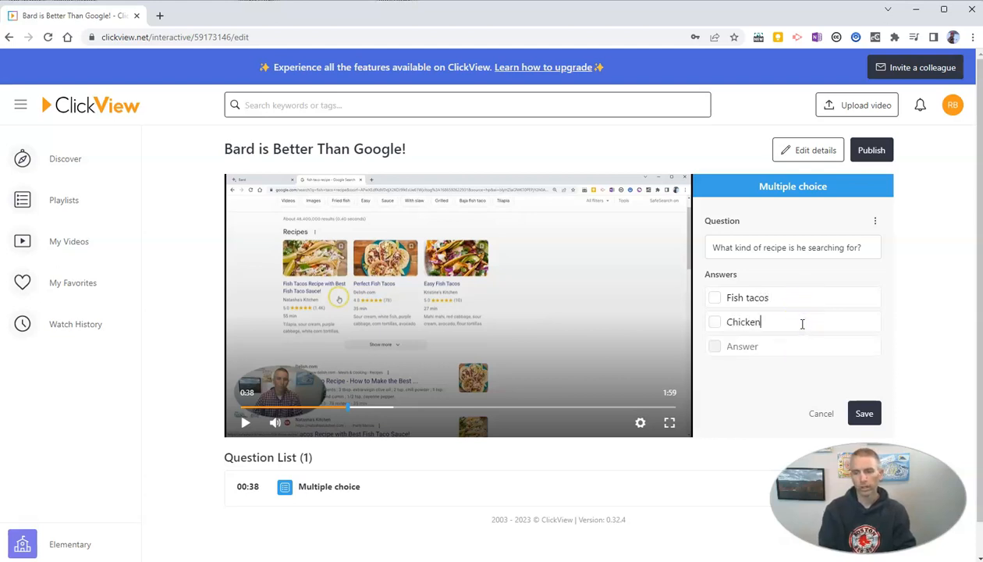
{"action": "type", "text": "tacos"}
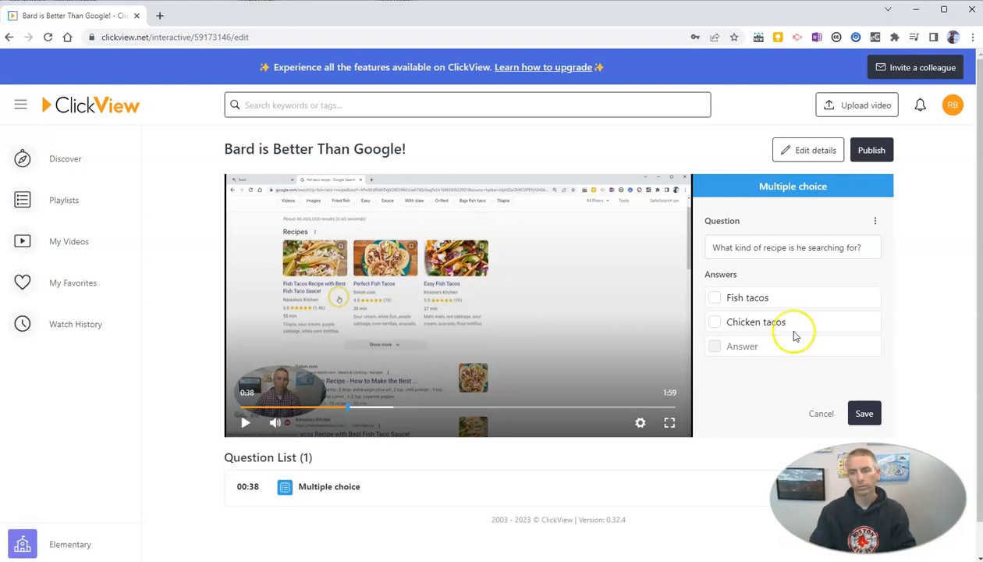
{"action": "left_click", "coordinate": [781, 347]}
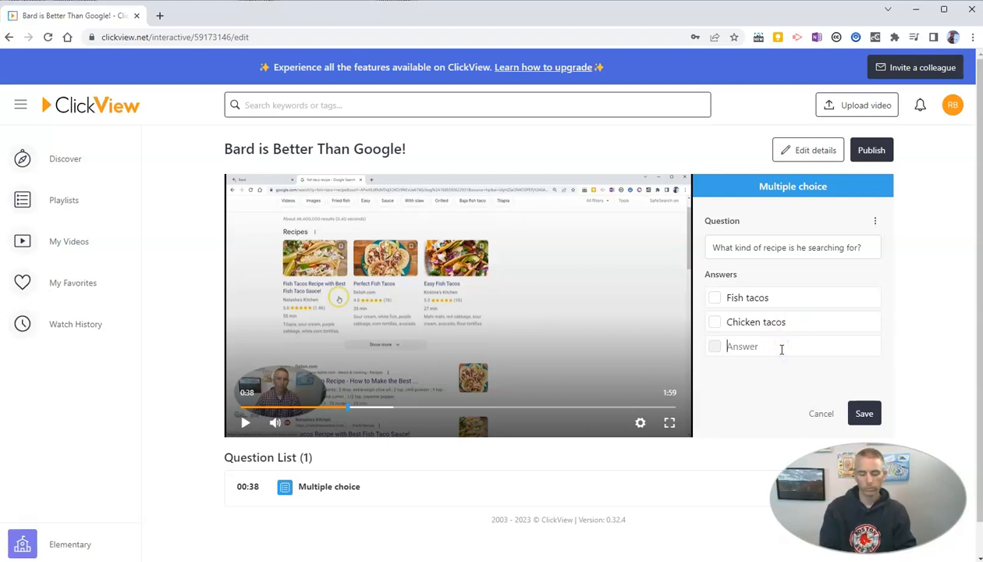
{"action": "type", "text": "Chocolate Chip Cookie"}
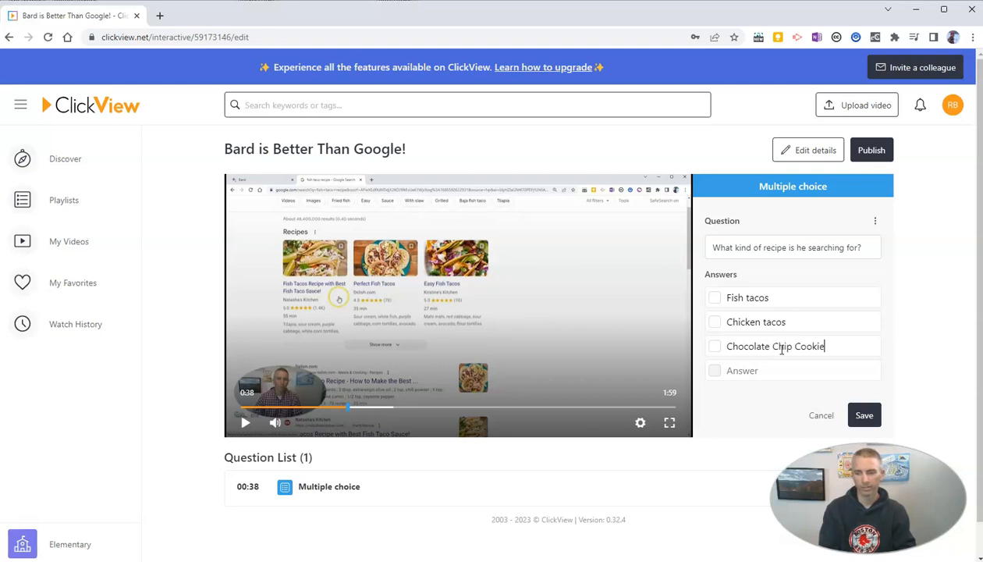
Step: Mark Fish tacos as the correct answer and save the multiple-choice question
{"action": "left_click", "coordinate": [864, 424]}
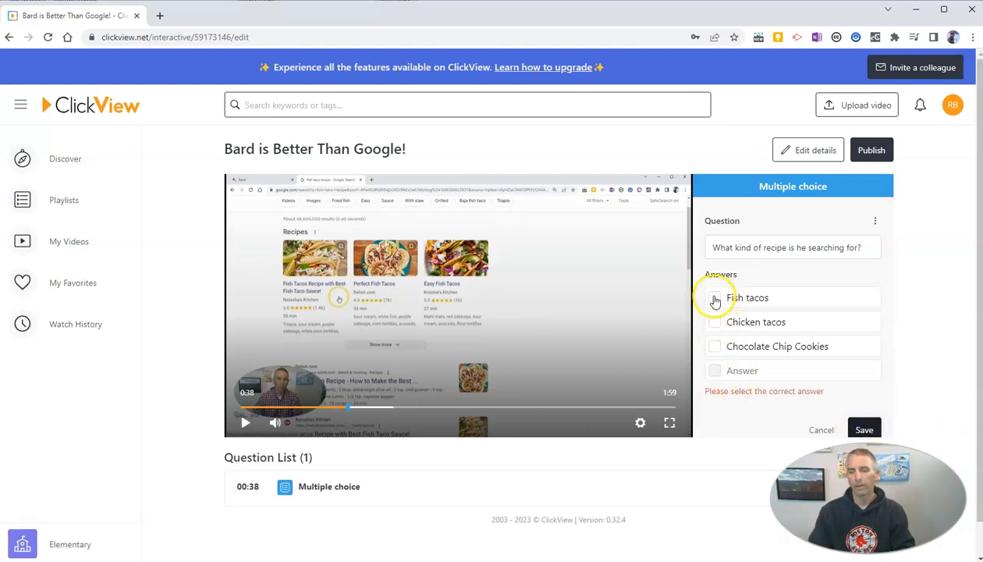
{"action": "left_click", "coordinate": [714, 296]}
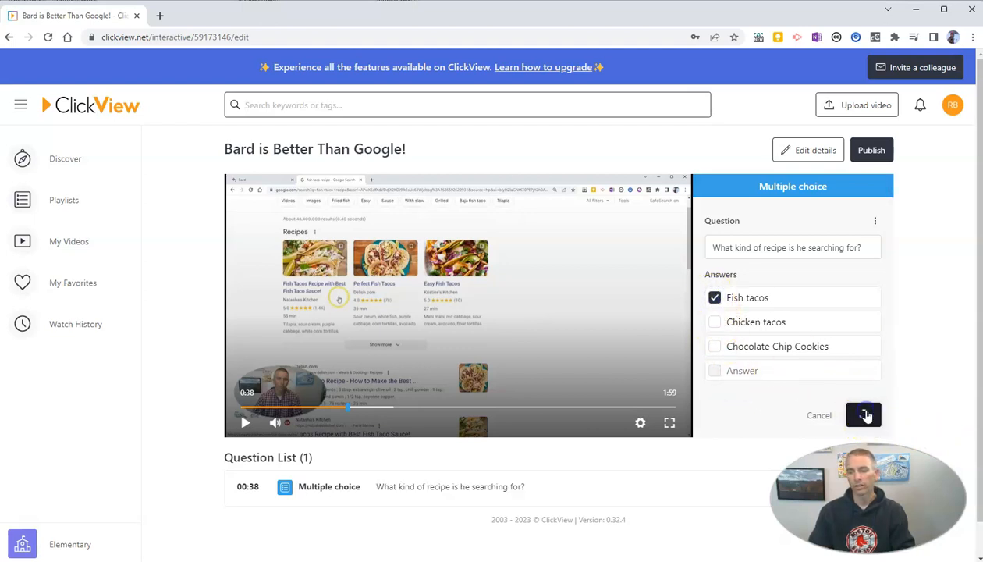
{"action": "left_click", "coordinate": [862, 415]}
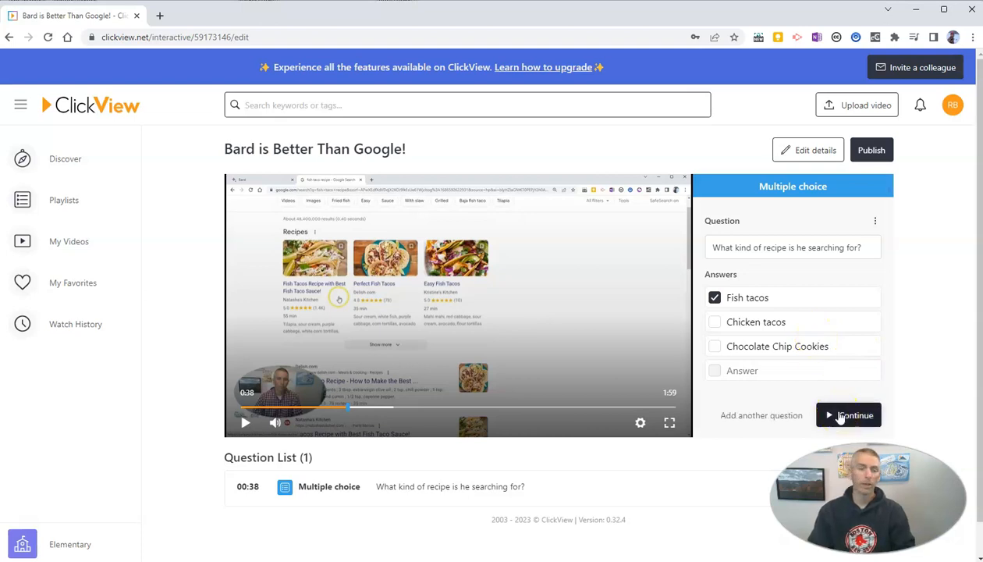
{"action": "mouse_move", "coordinate": [838, 409]}
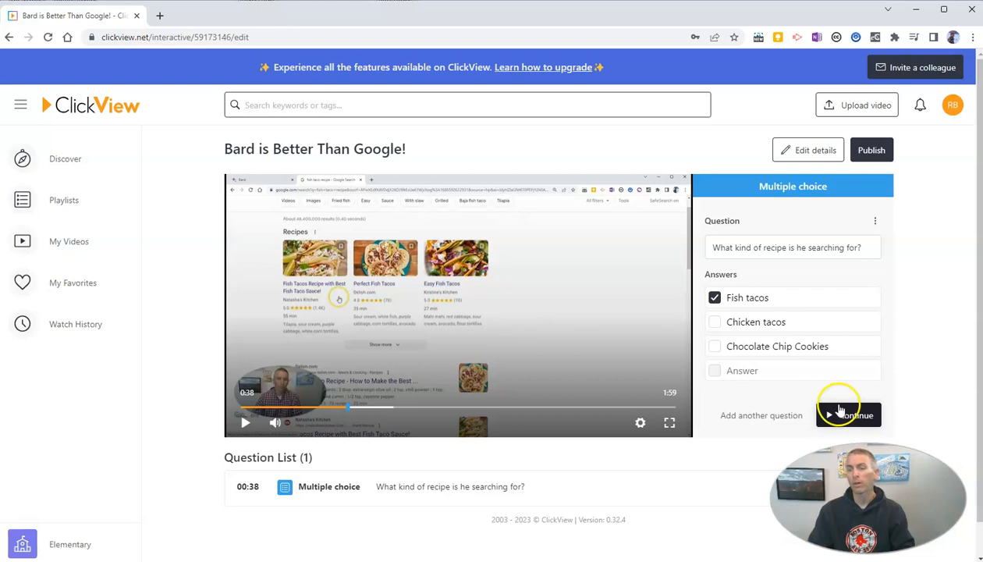
Step: Publish the interactive with Prevent skipping ahead enabled and bring up its Share options
{"action": "left_click", "coordinate": [871, 150]}
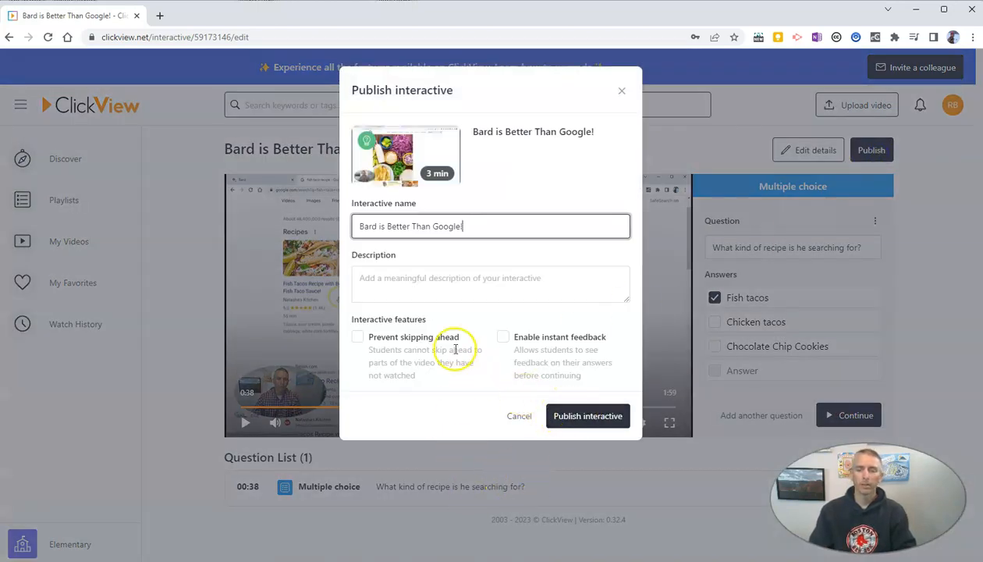
{"action": "left_click", "coordinate": [358, 337]}
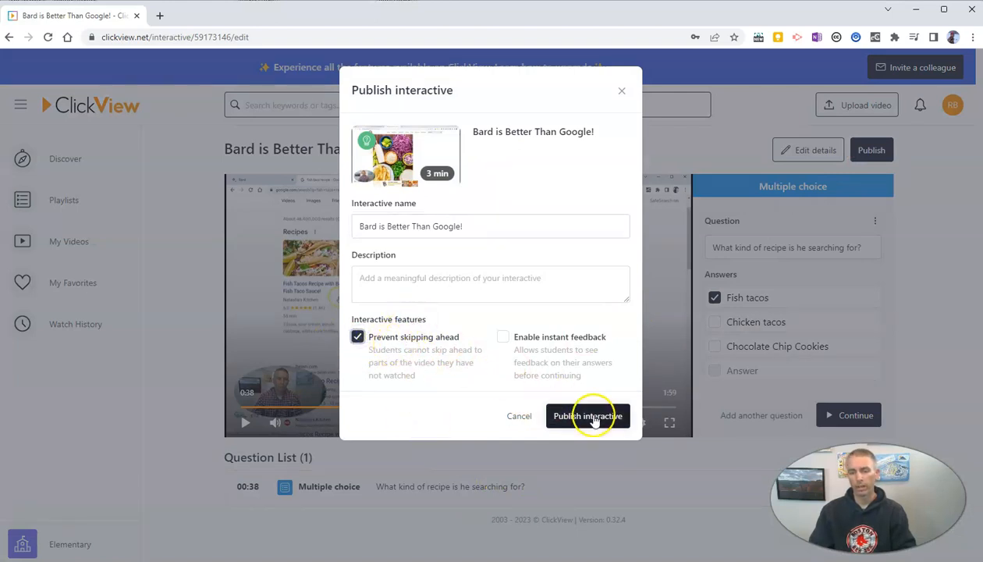
{"action": "left_click", "coordinate": [587, 415]}
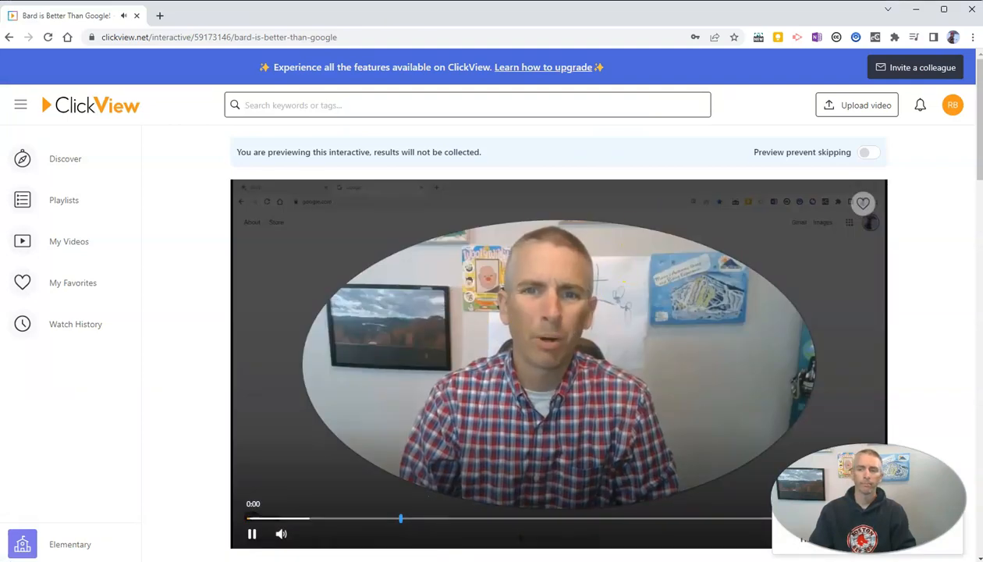
{"action": "scroll", "scroll_direction": "down", "scroll_amount": 3}
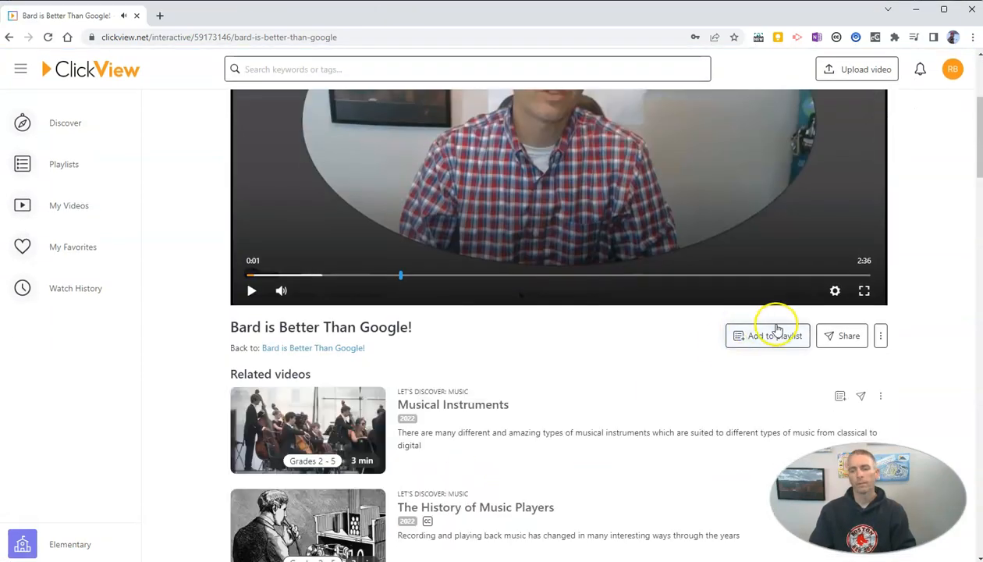
{"action": "left_click", "coordinate": [849, 335]}
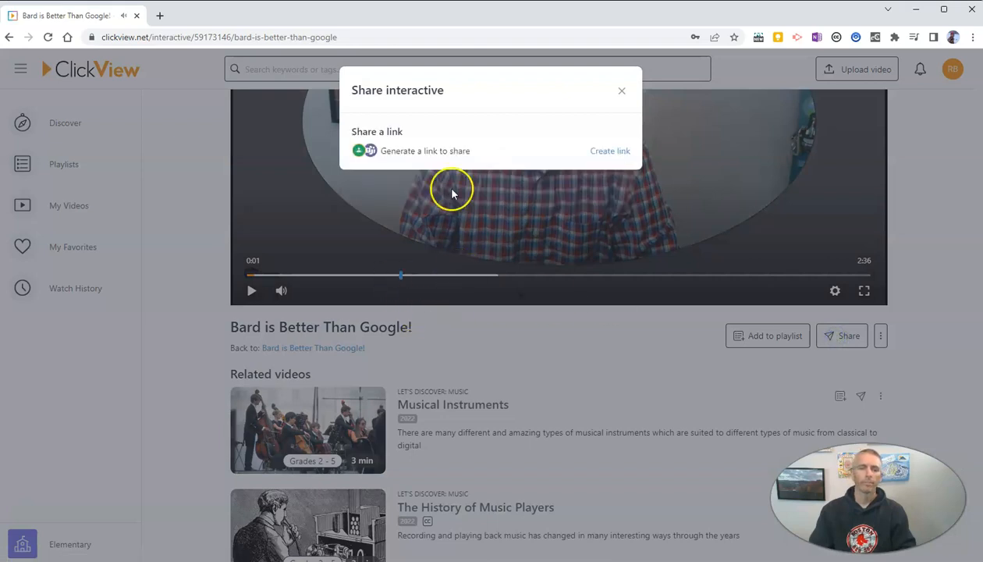
{"action": "mouse_move", "coordinate": [610, 155]}
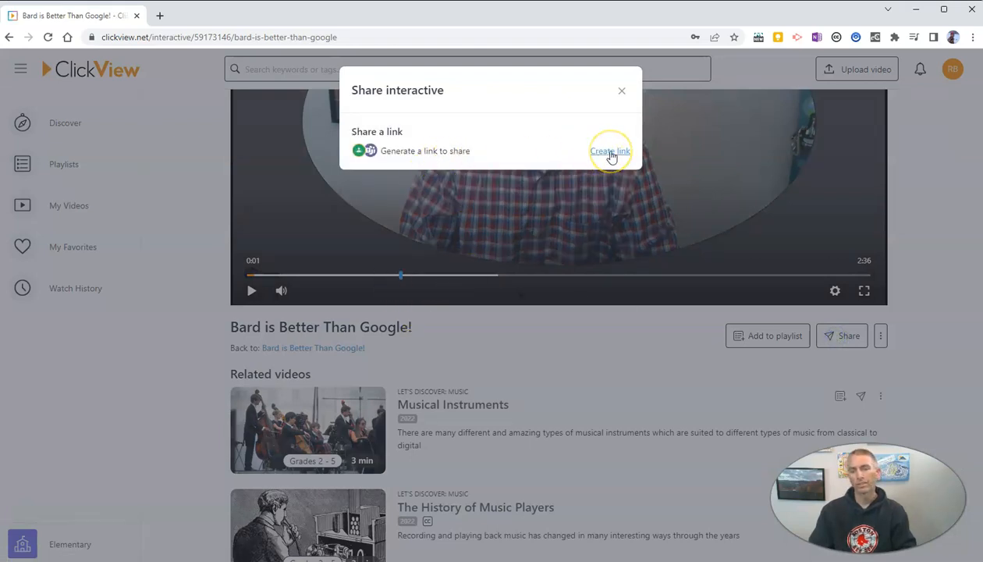